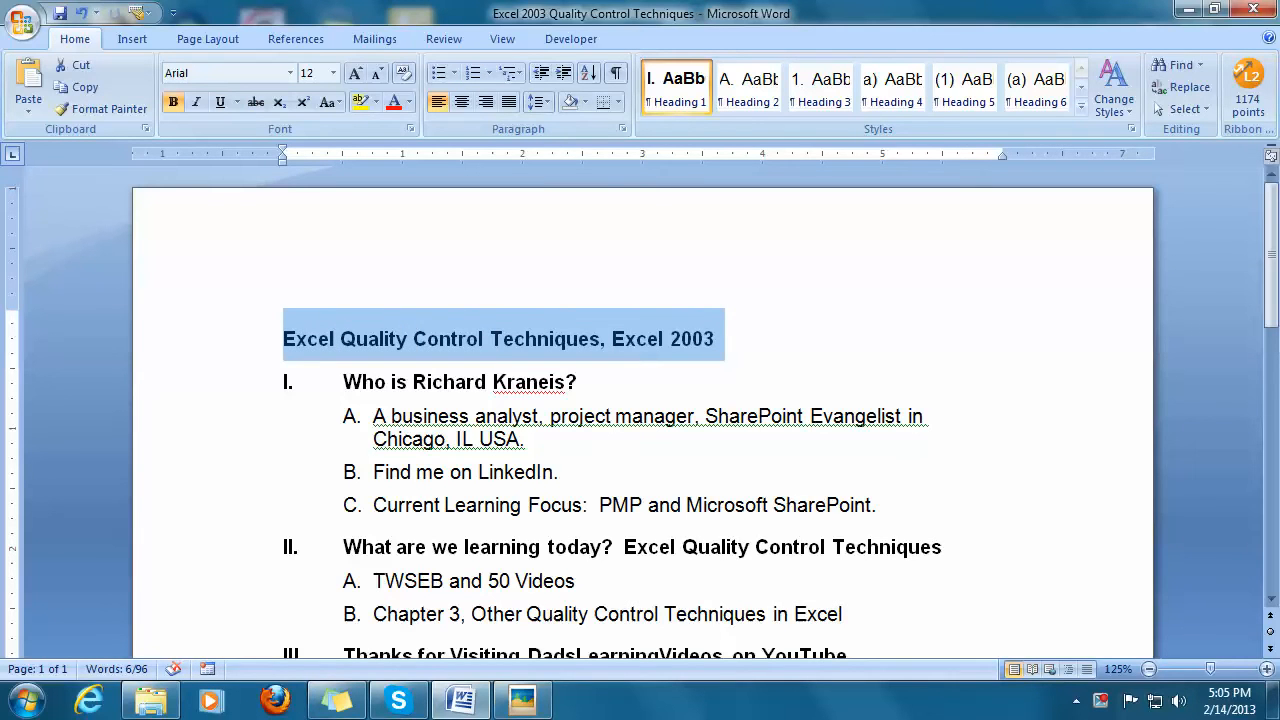
- Locate the TWSEB Firefox HTML document in the Camtasia Lessons folder and launch it
left_click(714, 340)
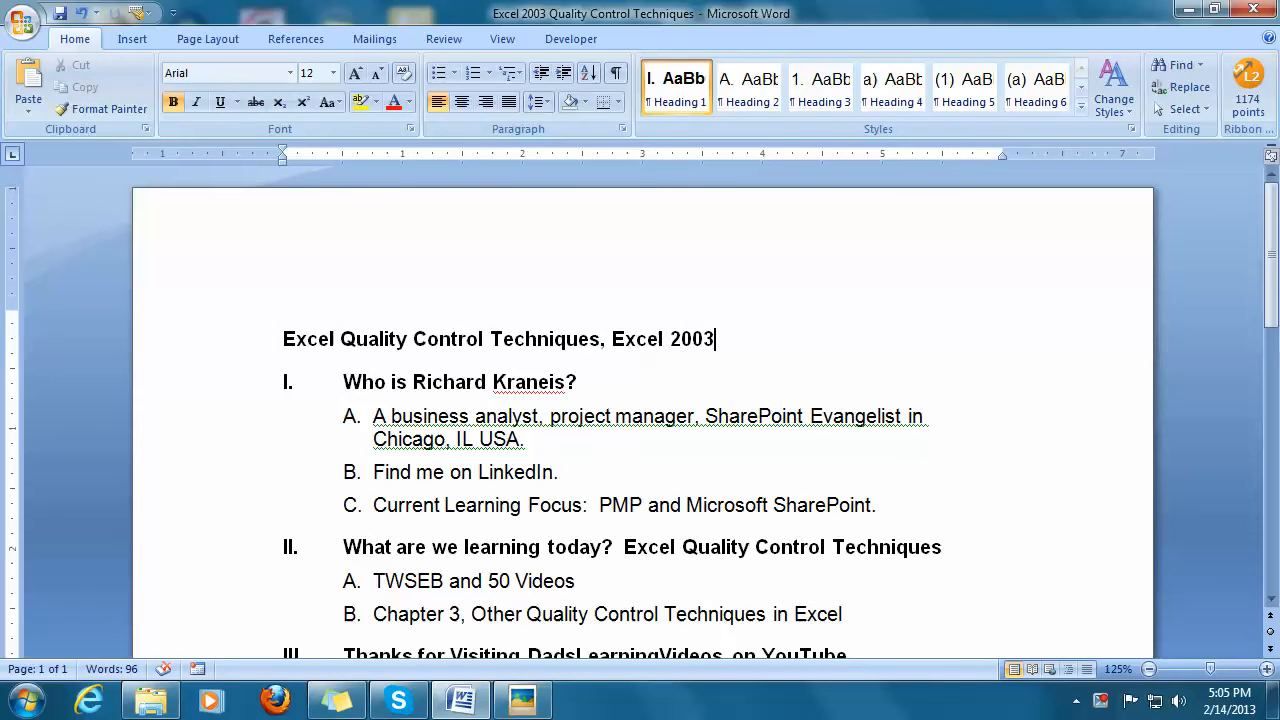
scroll("down", 3)
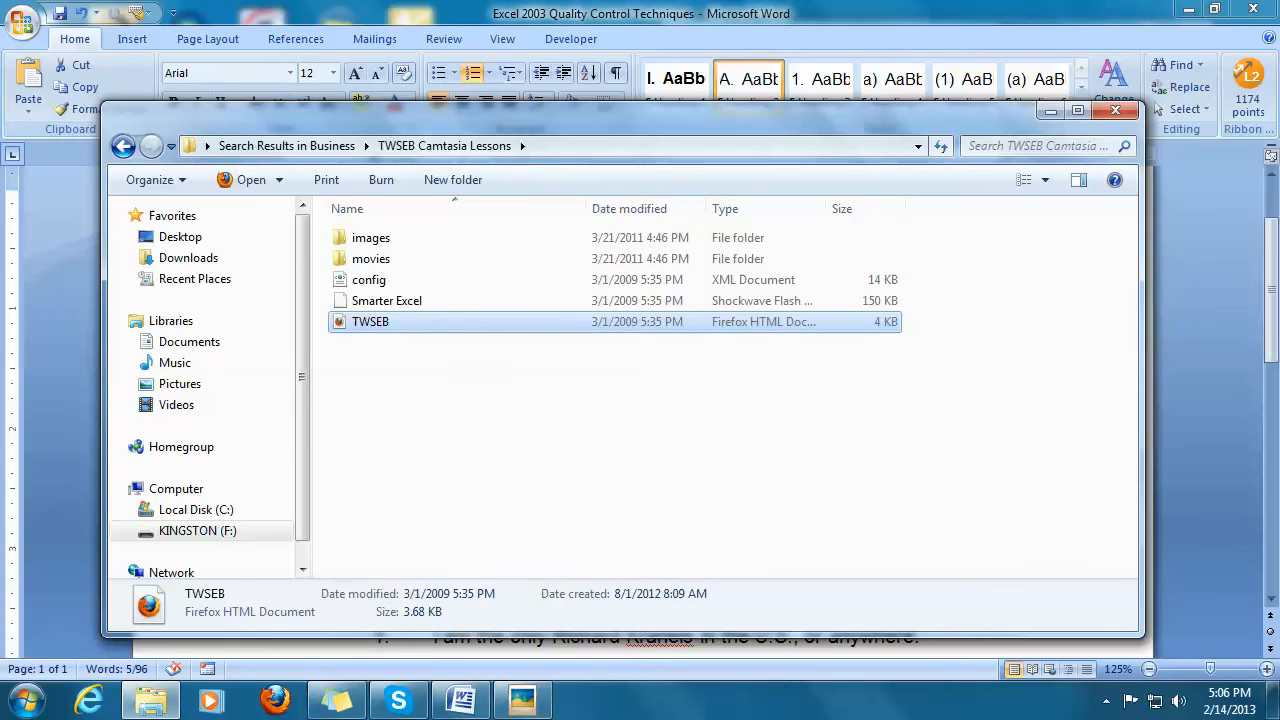
double_click(370, 320)
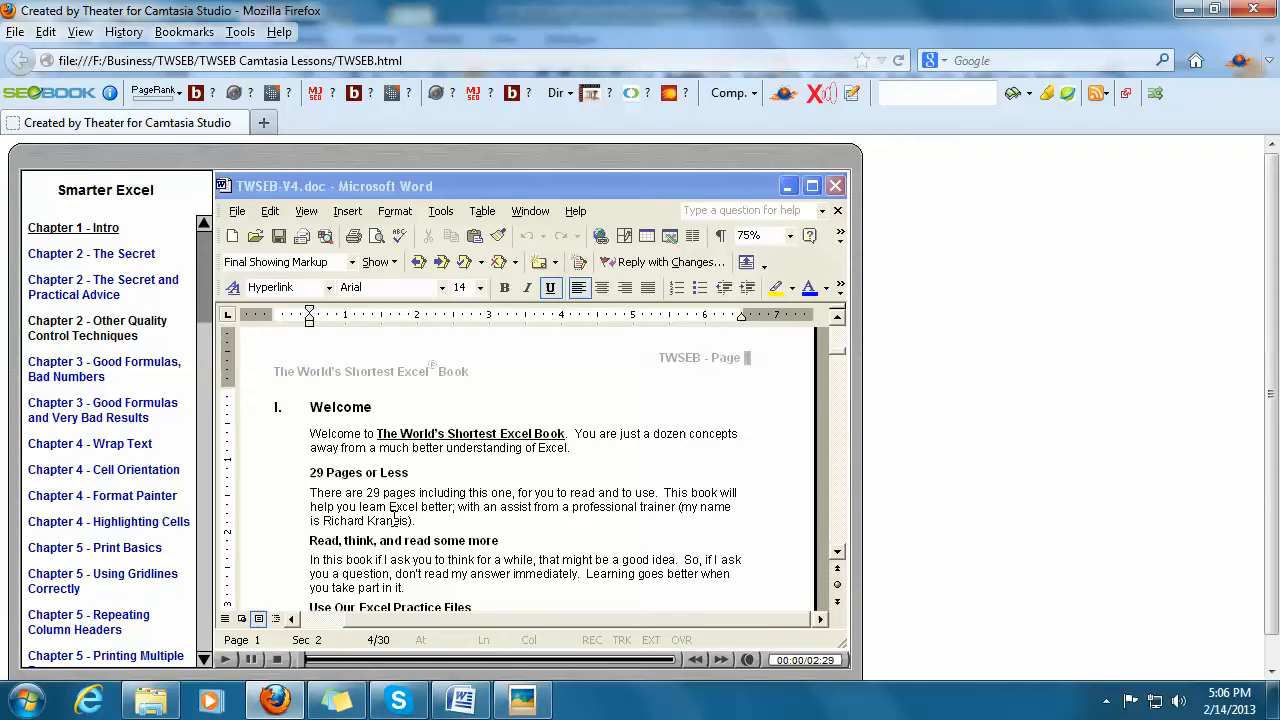
- Start 'Chapter 2 - Other Quality Control Techniques' from the left navigation
left_click(96, 328)
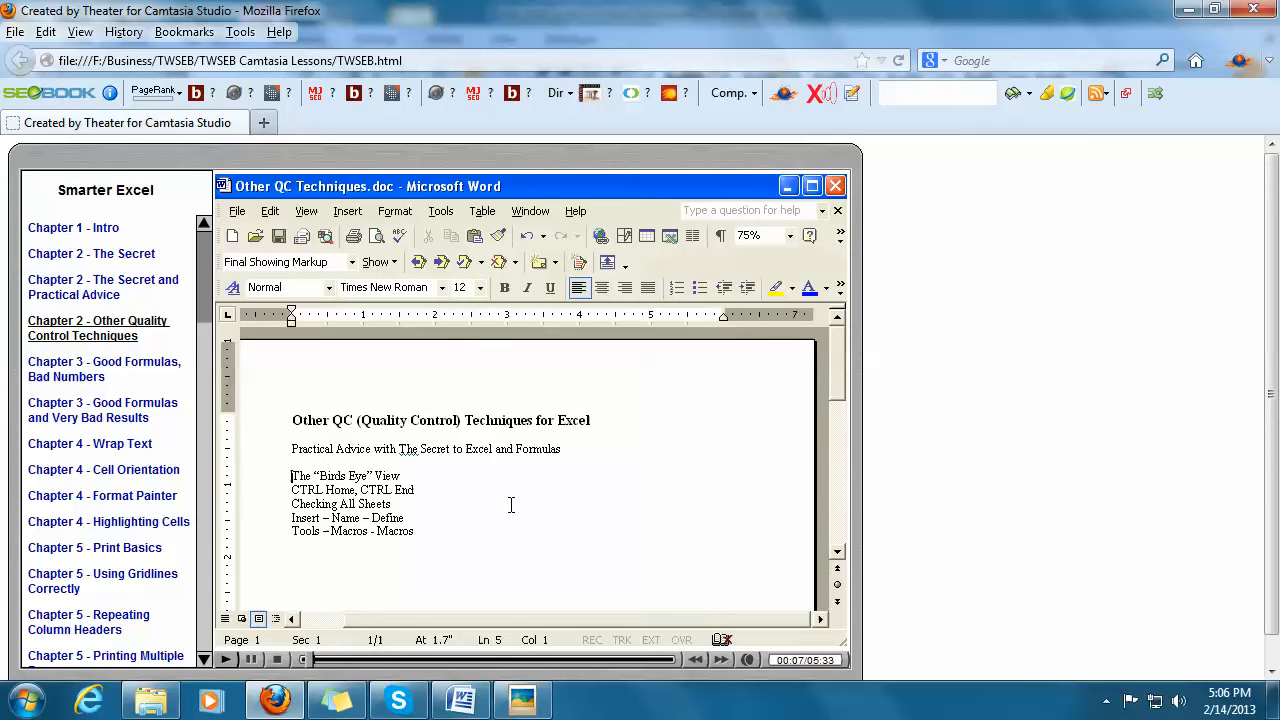
mouse_move(496, 496)
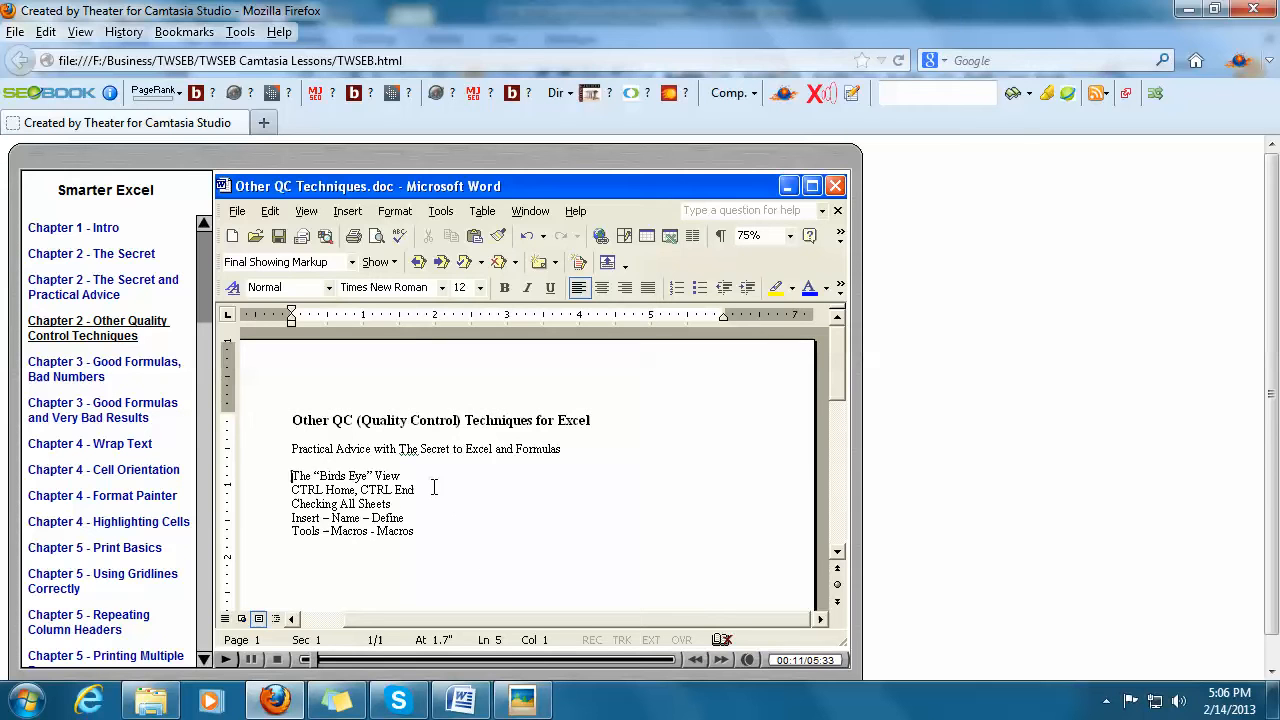
left_click_drag(292, 476, 420, 532)
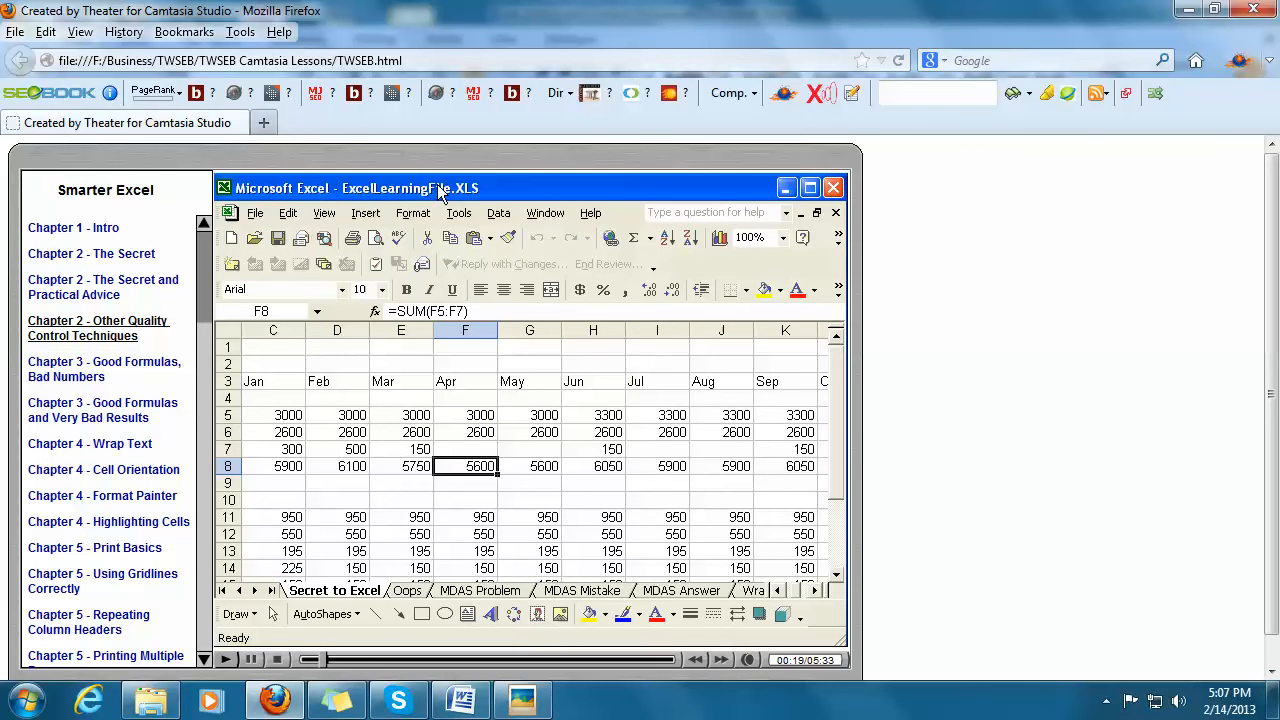
mouse_move(524, 344)
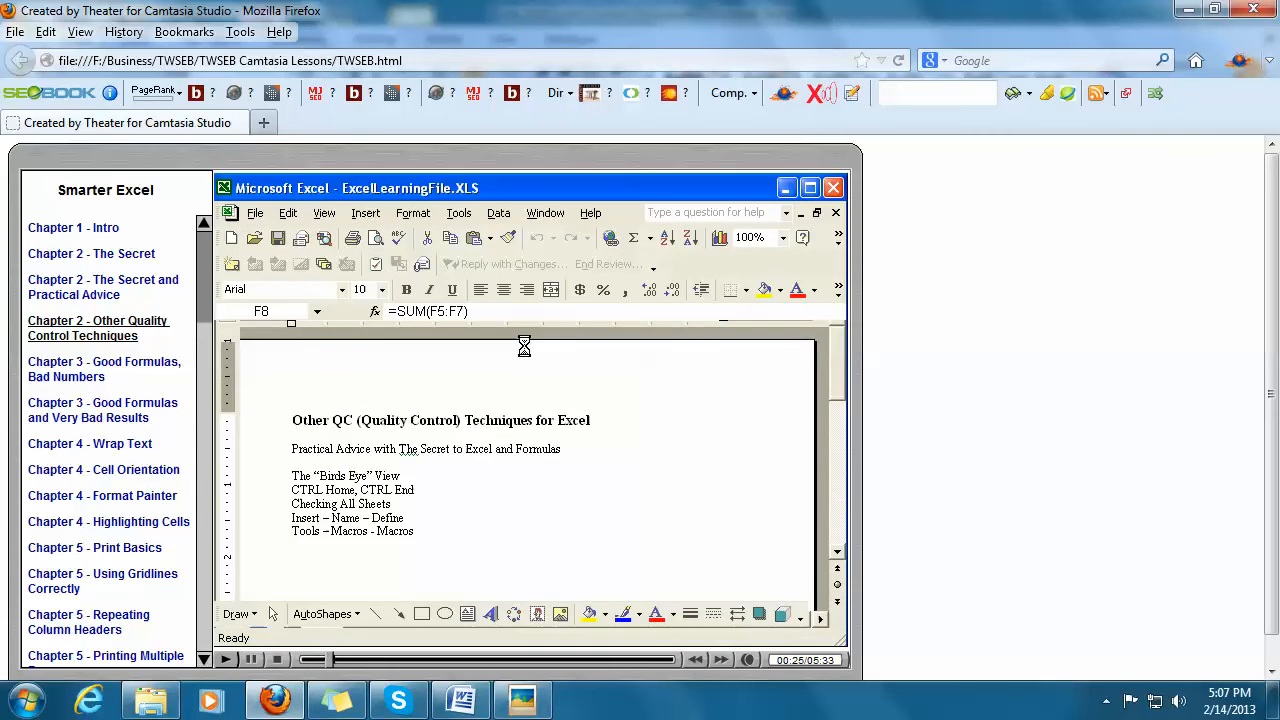
- Zoom the budget sheet down to 25% and 10% and select empty blocks beyond the data
left_click(334, 590)
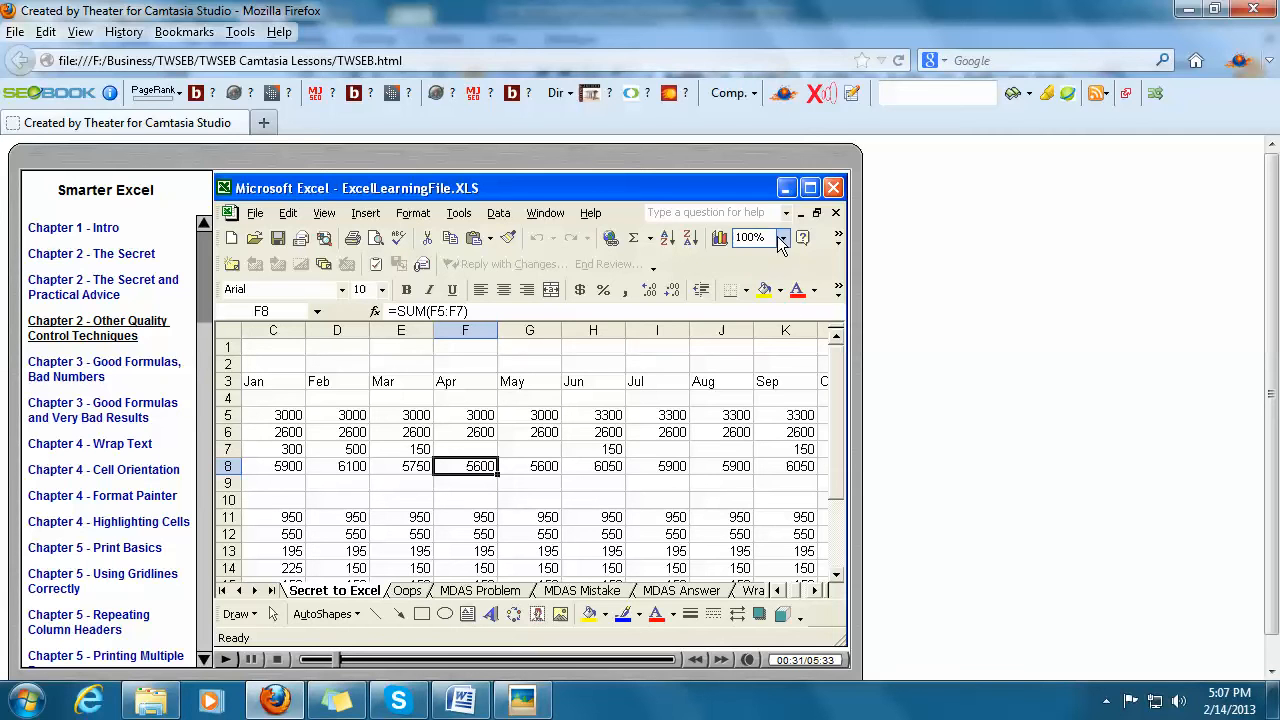
left_click(776, 236)
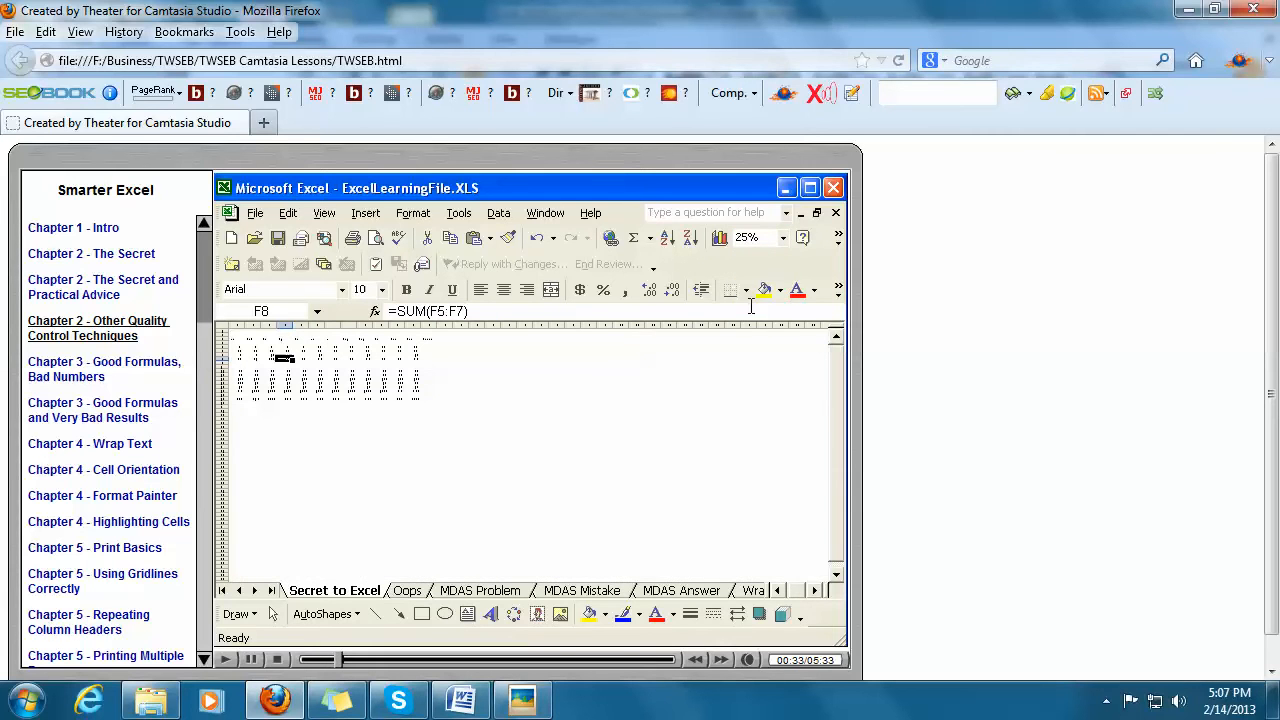
mouse_move(416, 358)
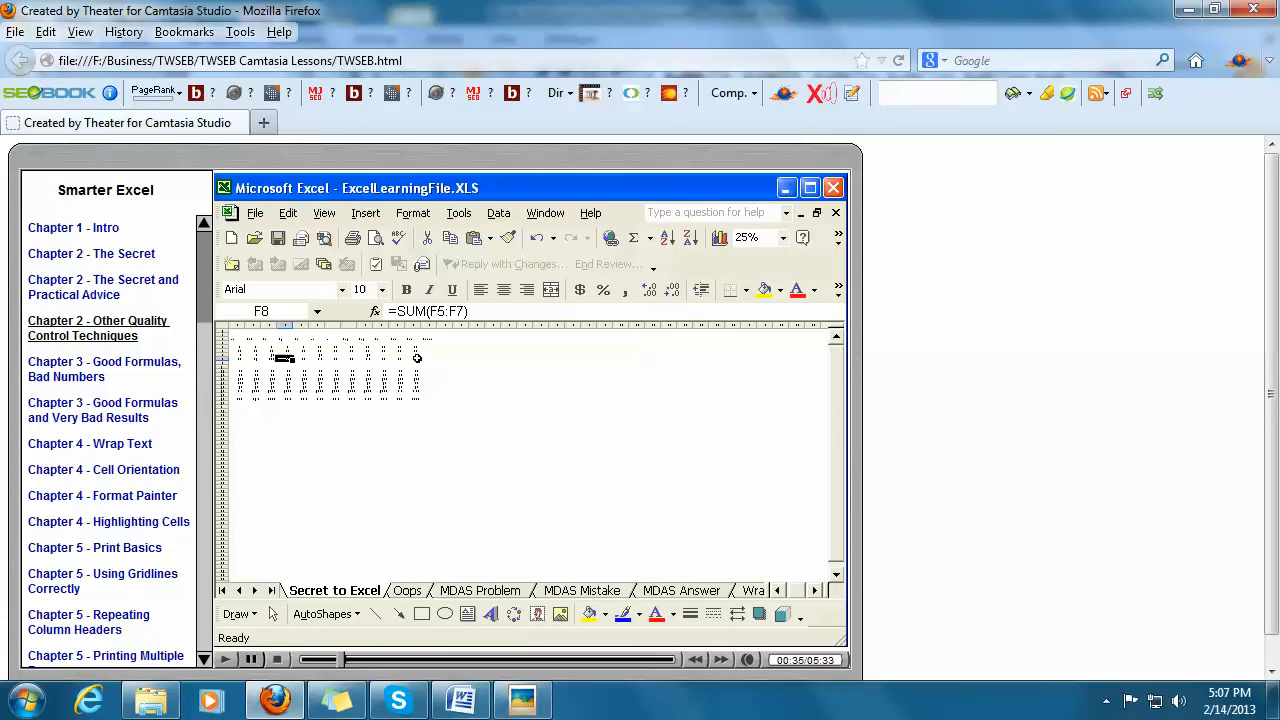
left_click_drag(556, 344, 556, 404)
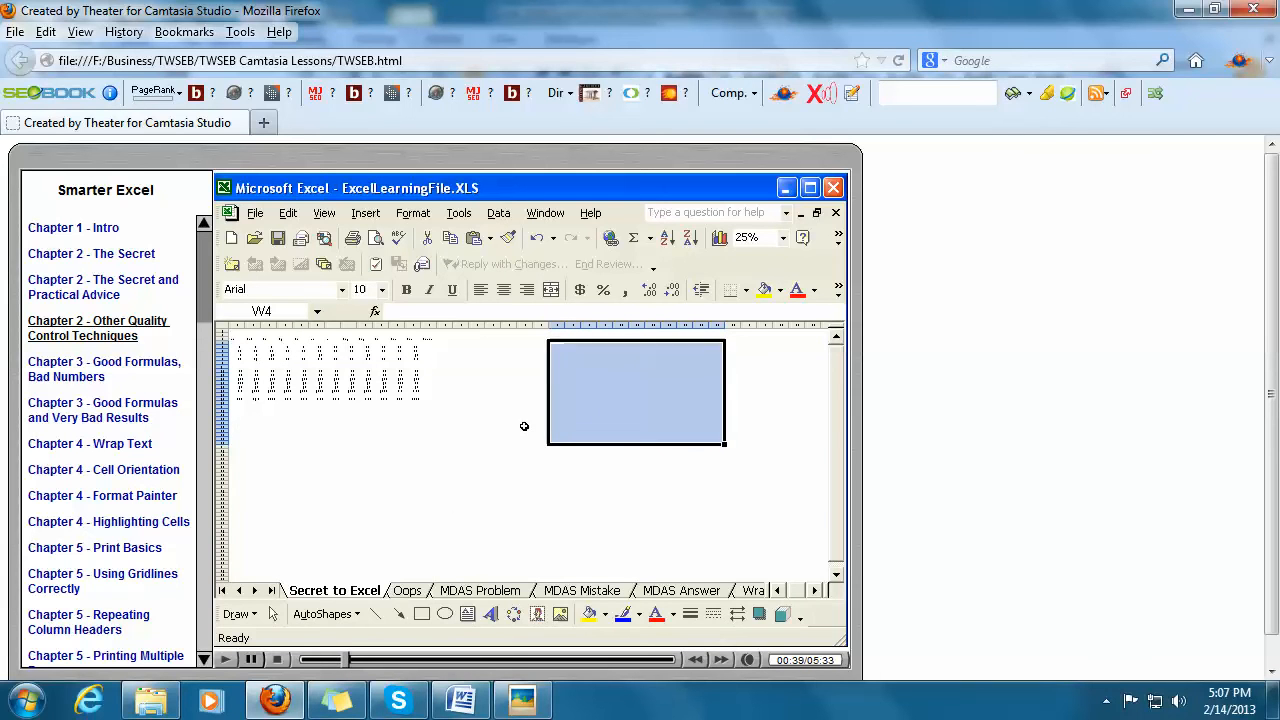
left_click_drag(636, 392, 388, 502)
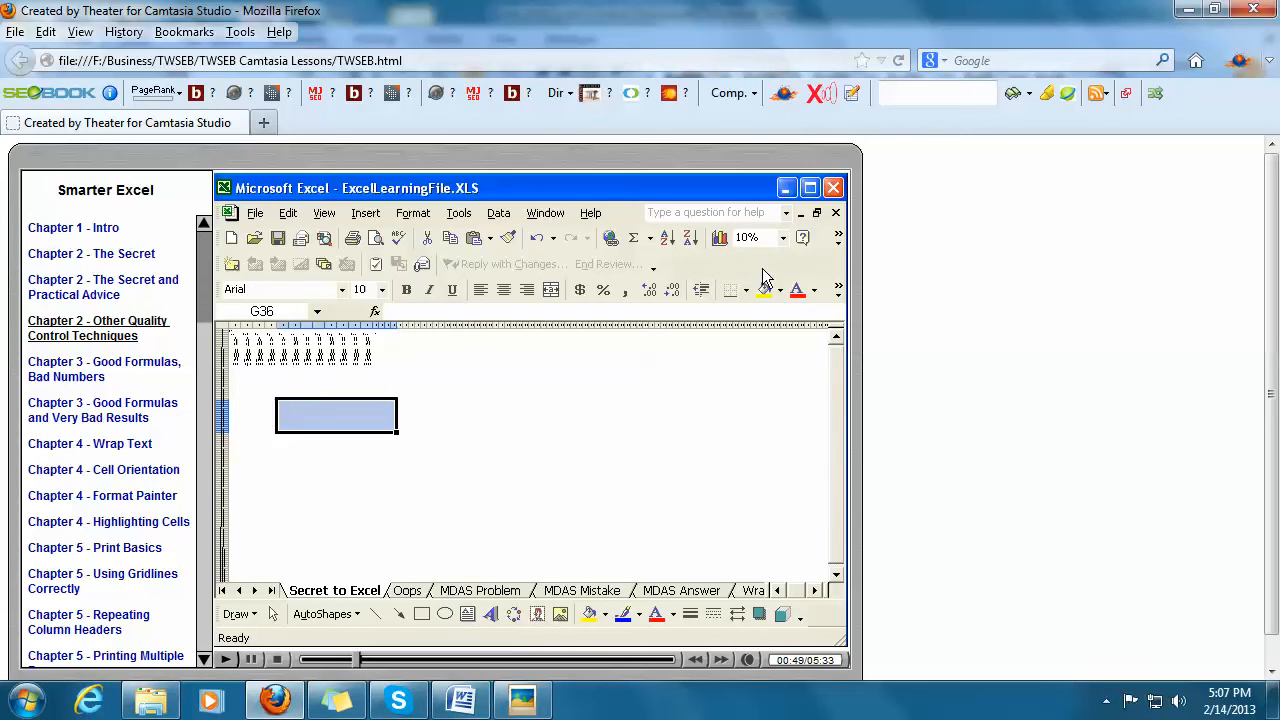
- Restore the sheet to 100% from the Zoom dropdown
left_click(784, 236)
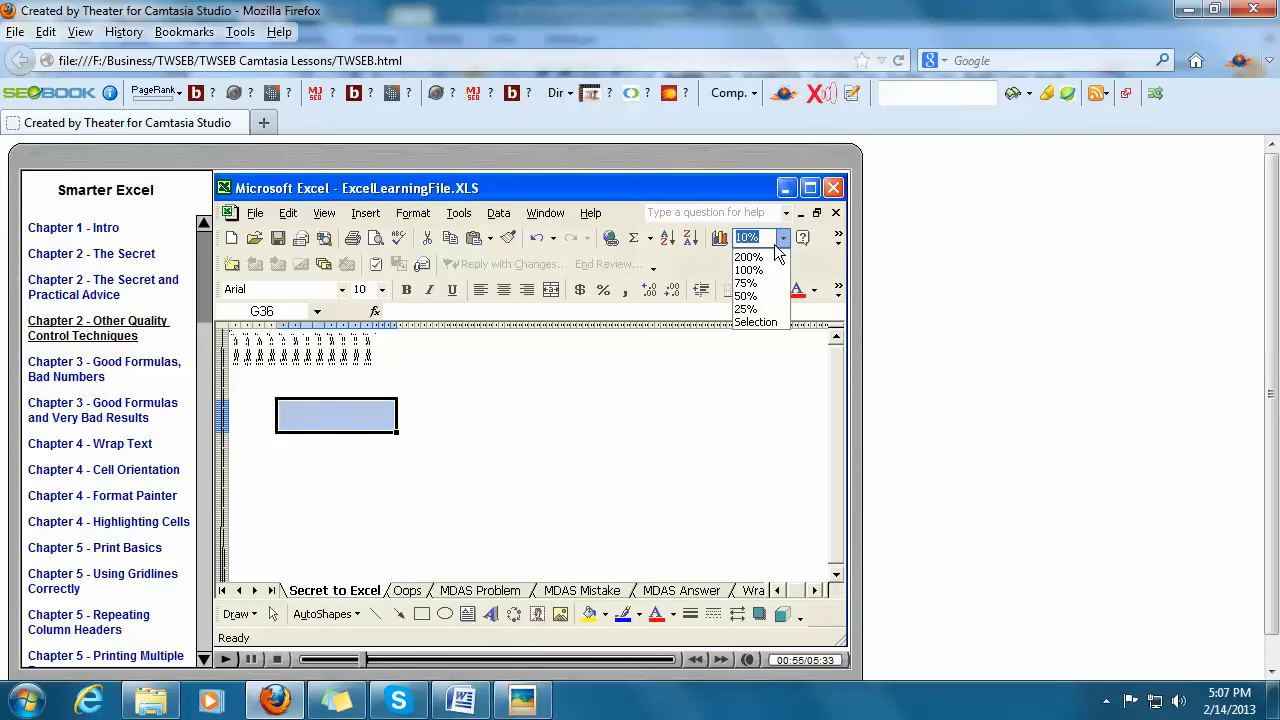
mouse_move(760, 270)
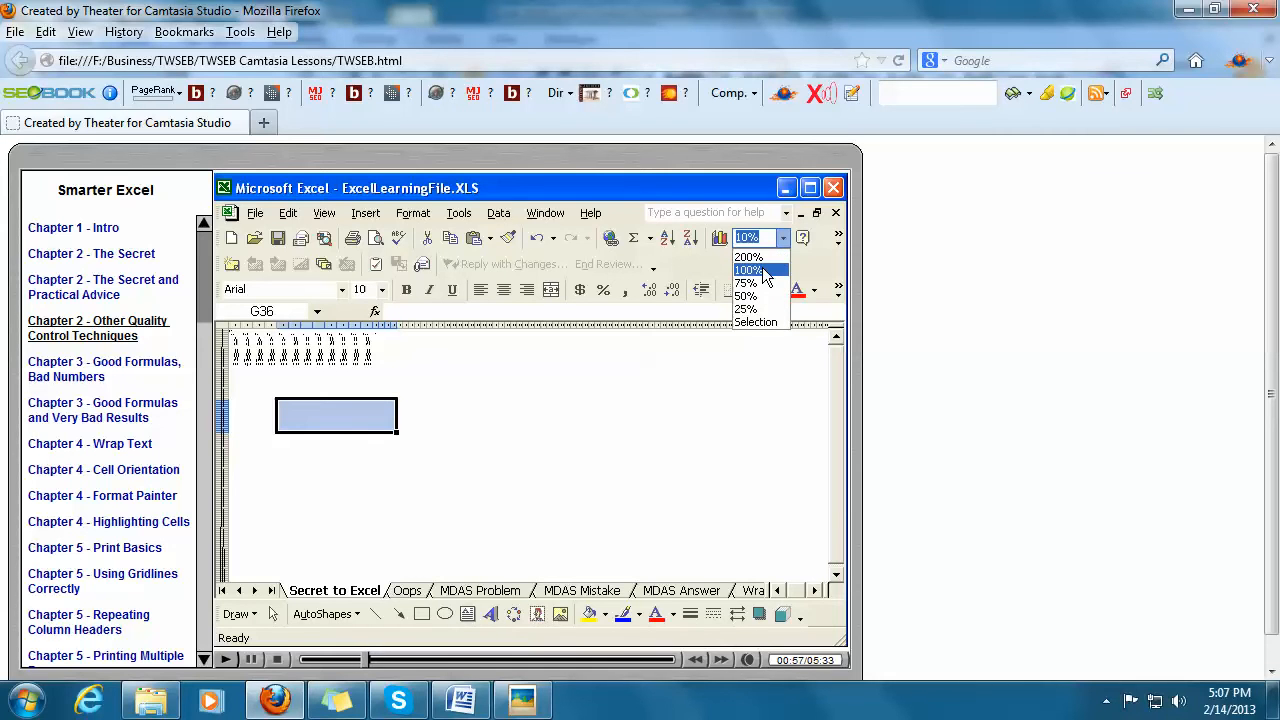
left_click(744, 270)
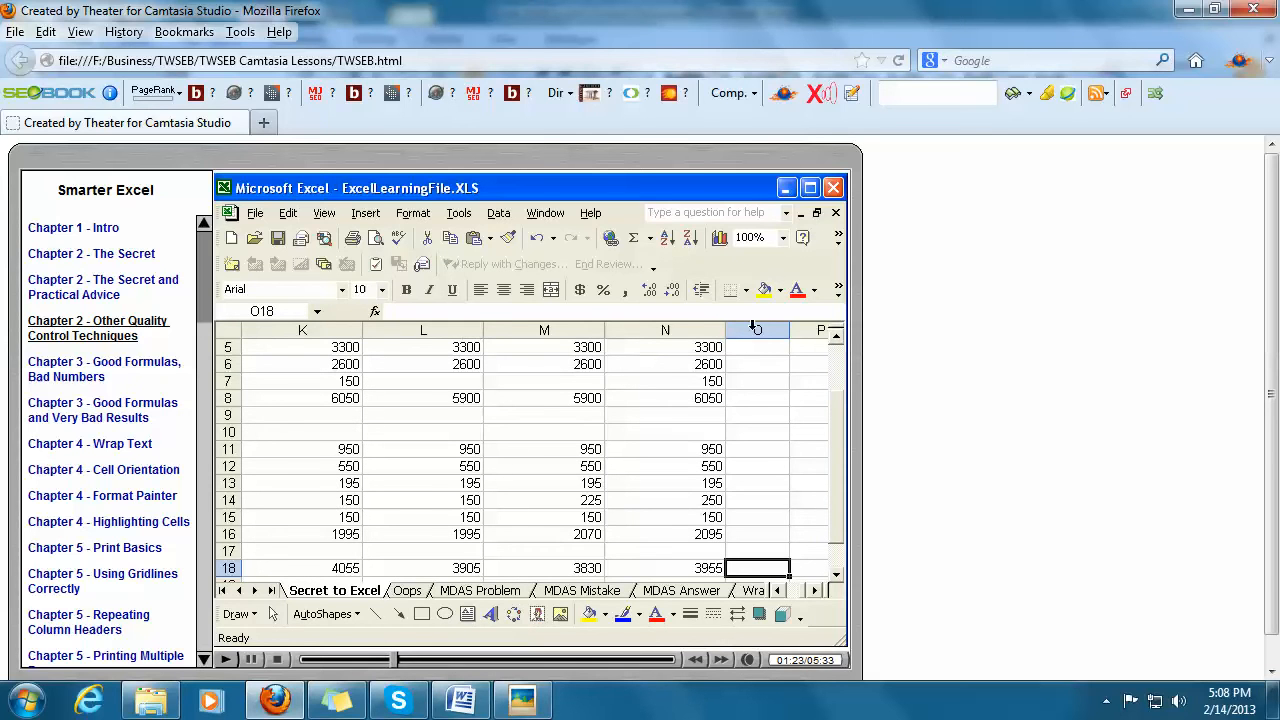
mouse_move(780, 280)
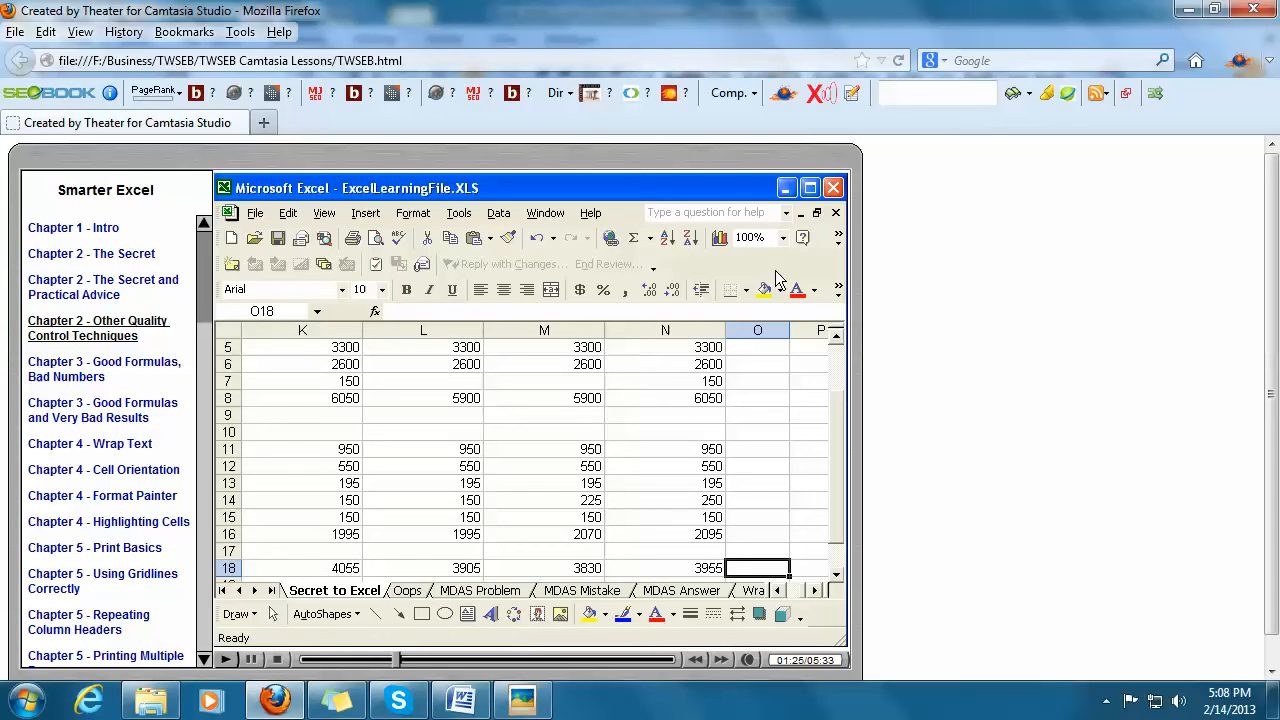
- After jumping to last cell O18, pick a smaller zoom from the Zoom dropdown
left_click(784, 236)
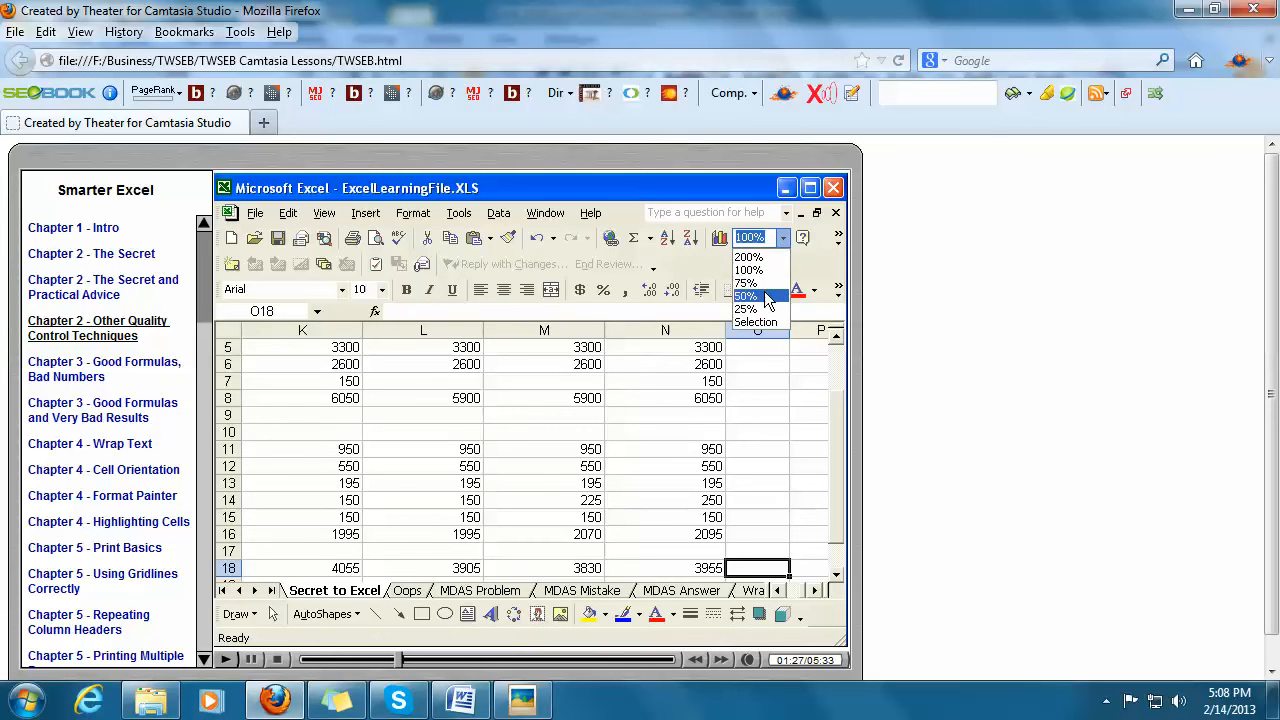
left_click(746, 296)
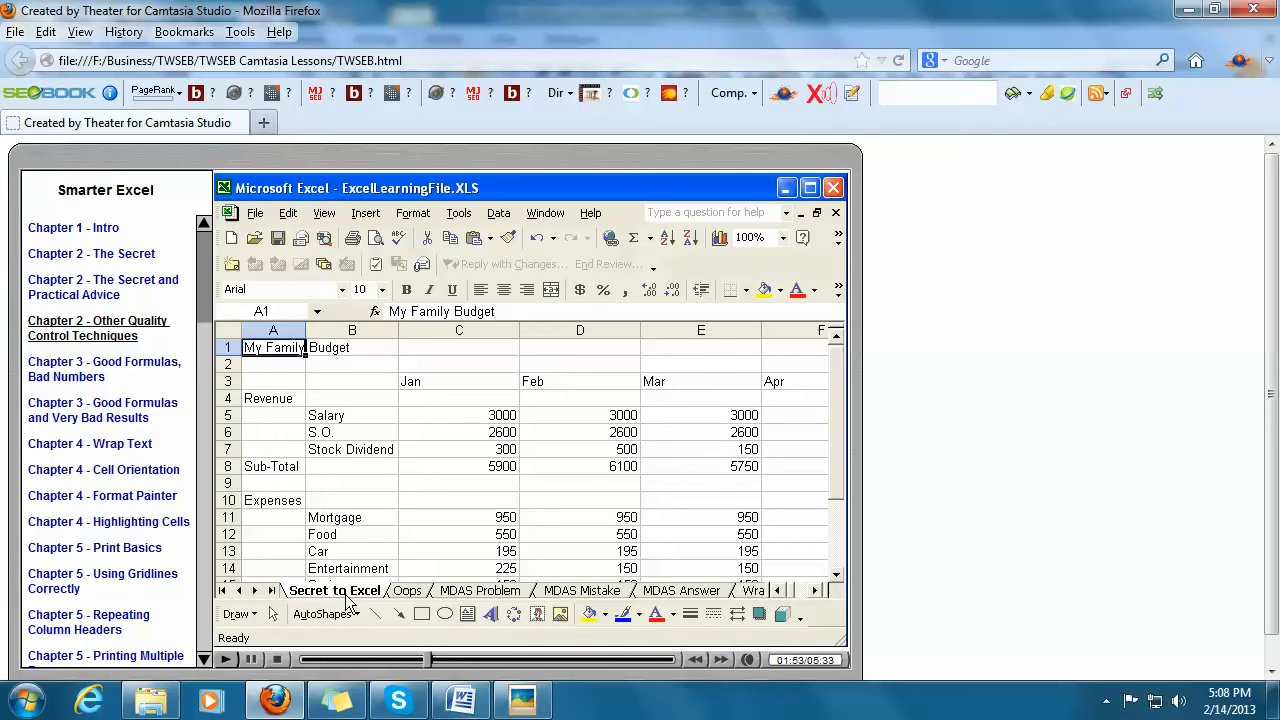
- Switch to Book2 via the Window menu and inspect Sheet2 for the hidden text box
left_click(408, 590)
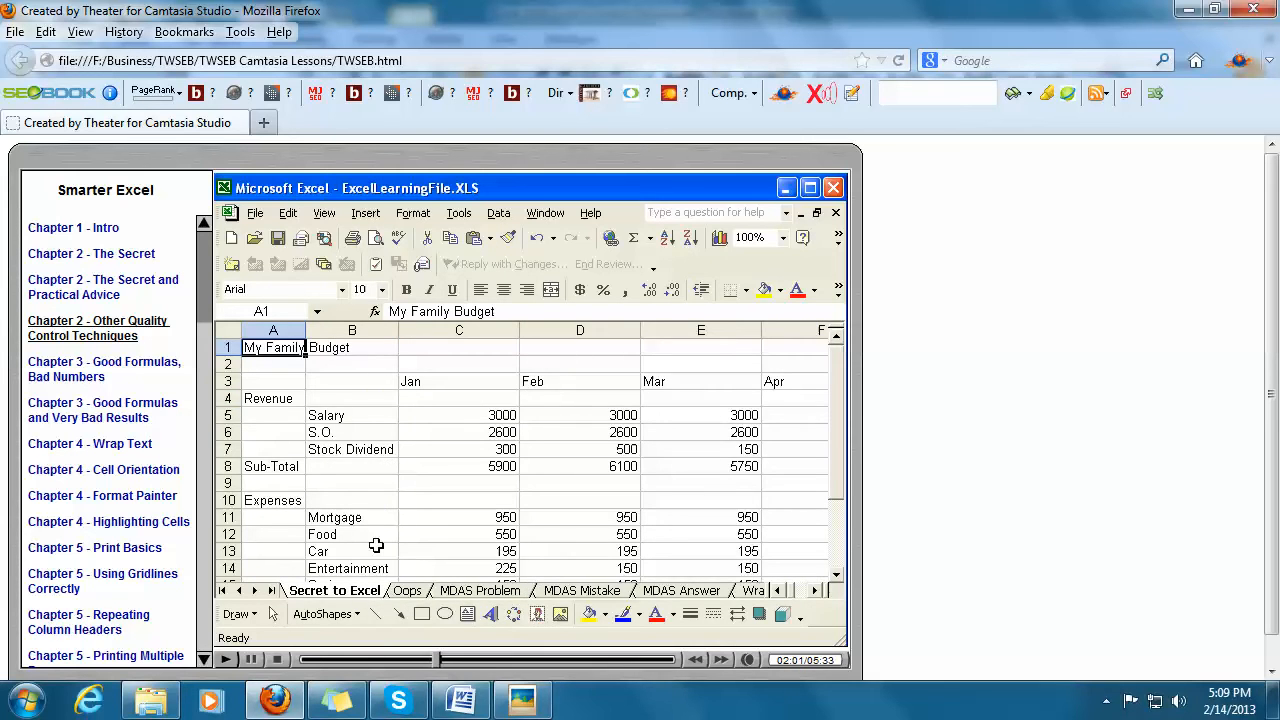
left_click(544, 212)
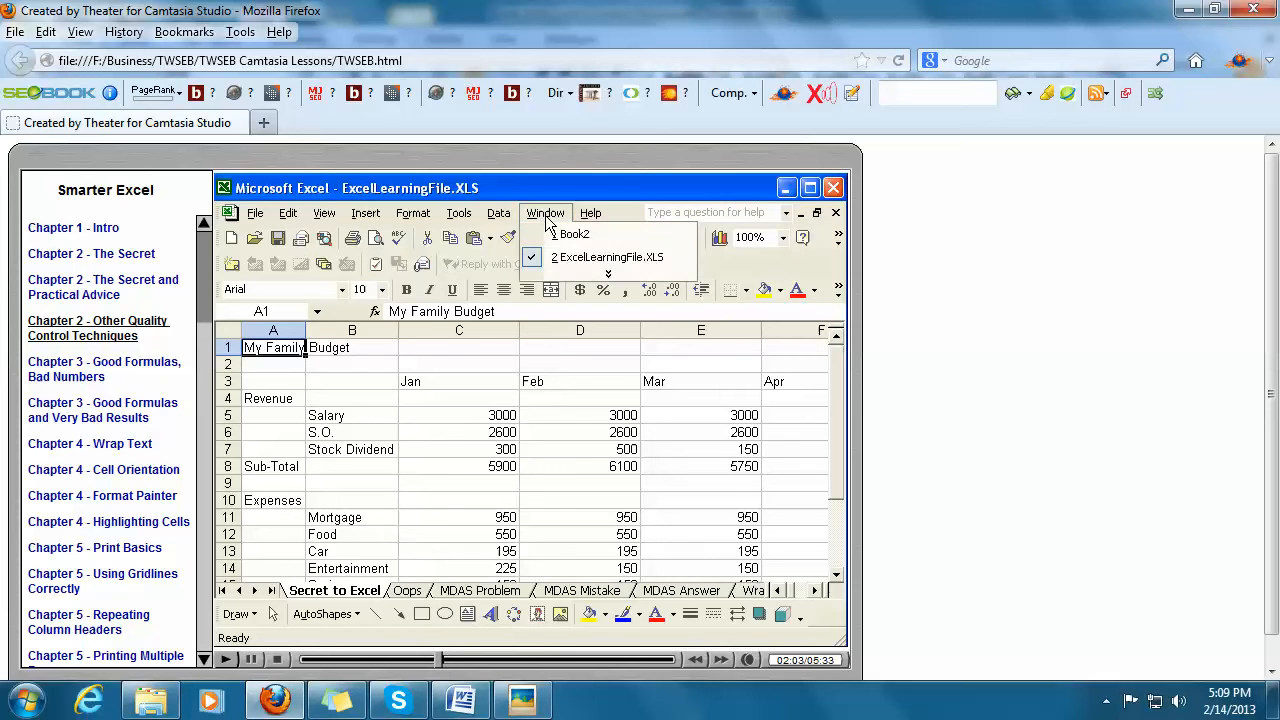
left_click(574, 232)
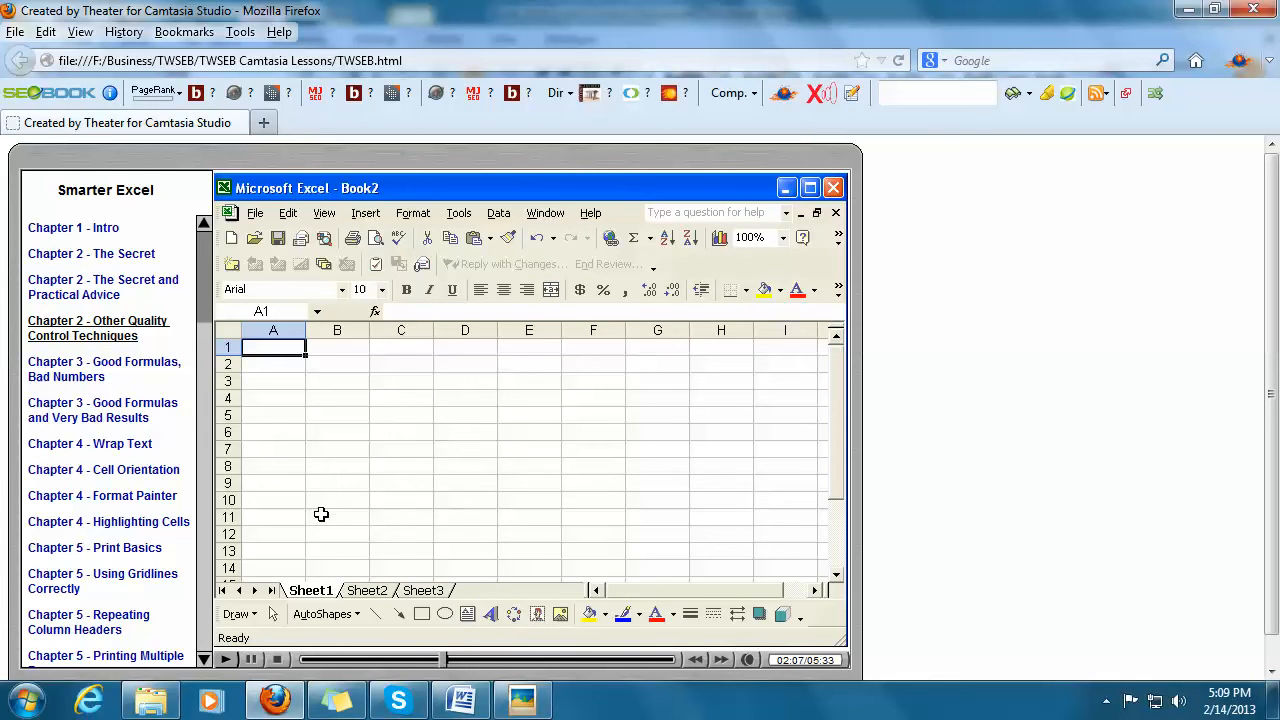
mouse_move(284, 552)
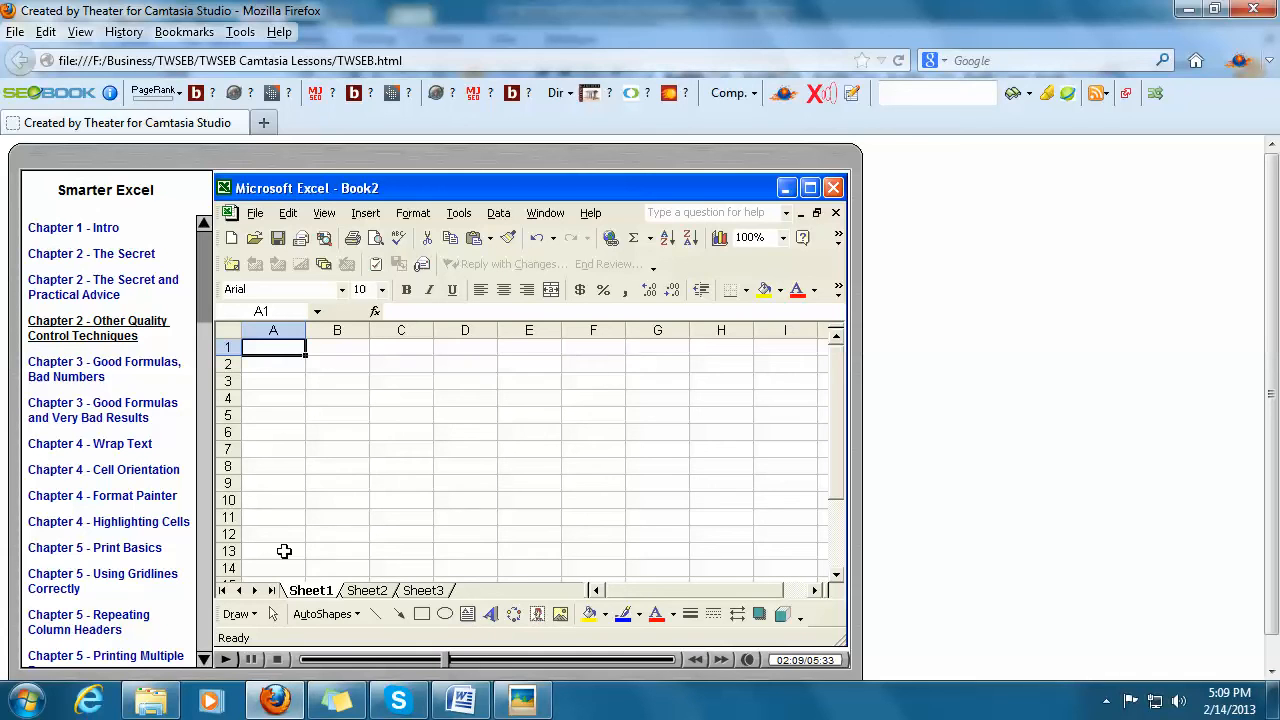
left_click(368, 590)
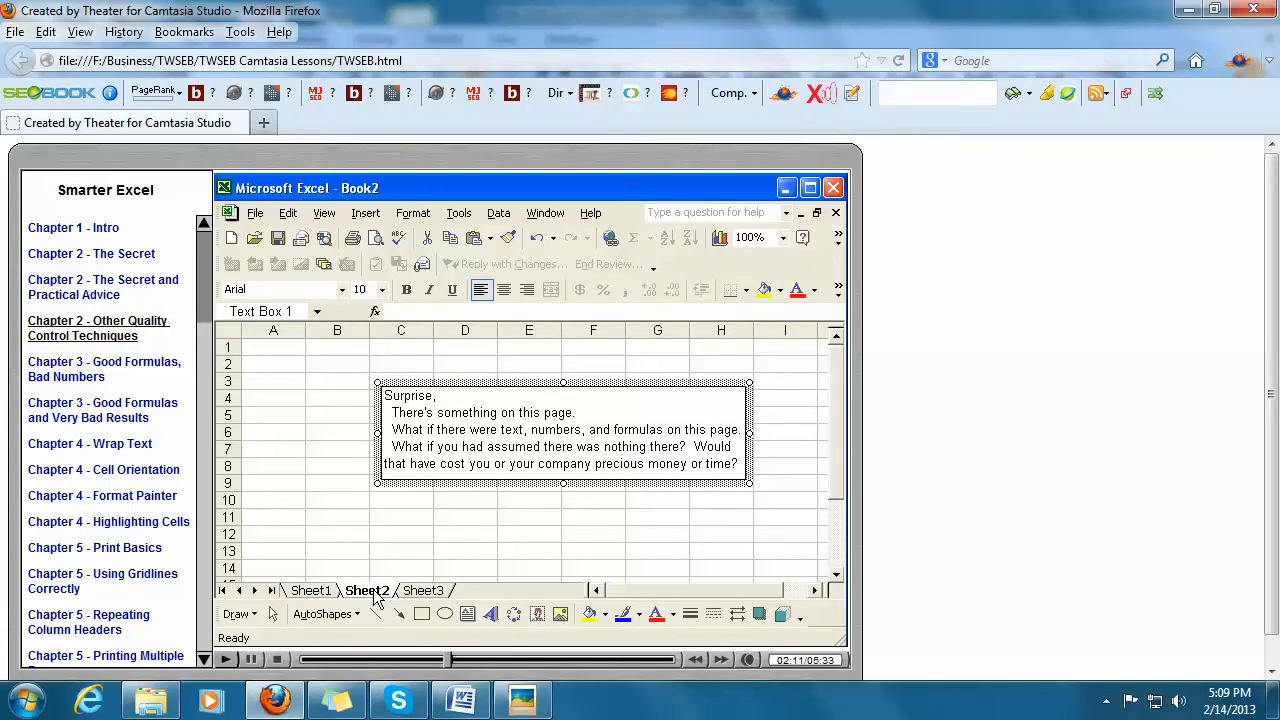
mouse_move(420, 544)
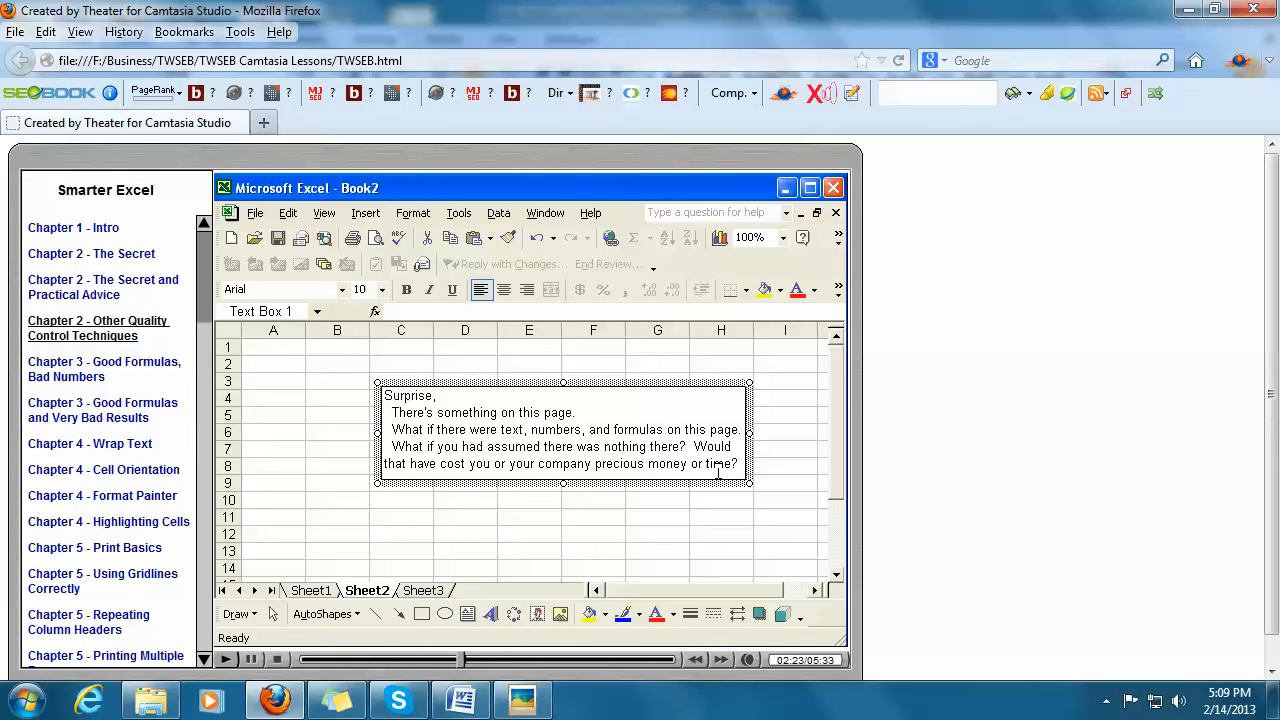
- Rename Sheet1 of Book2 to 'Profits'
left_click(310, 590)
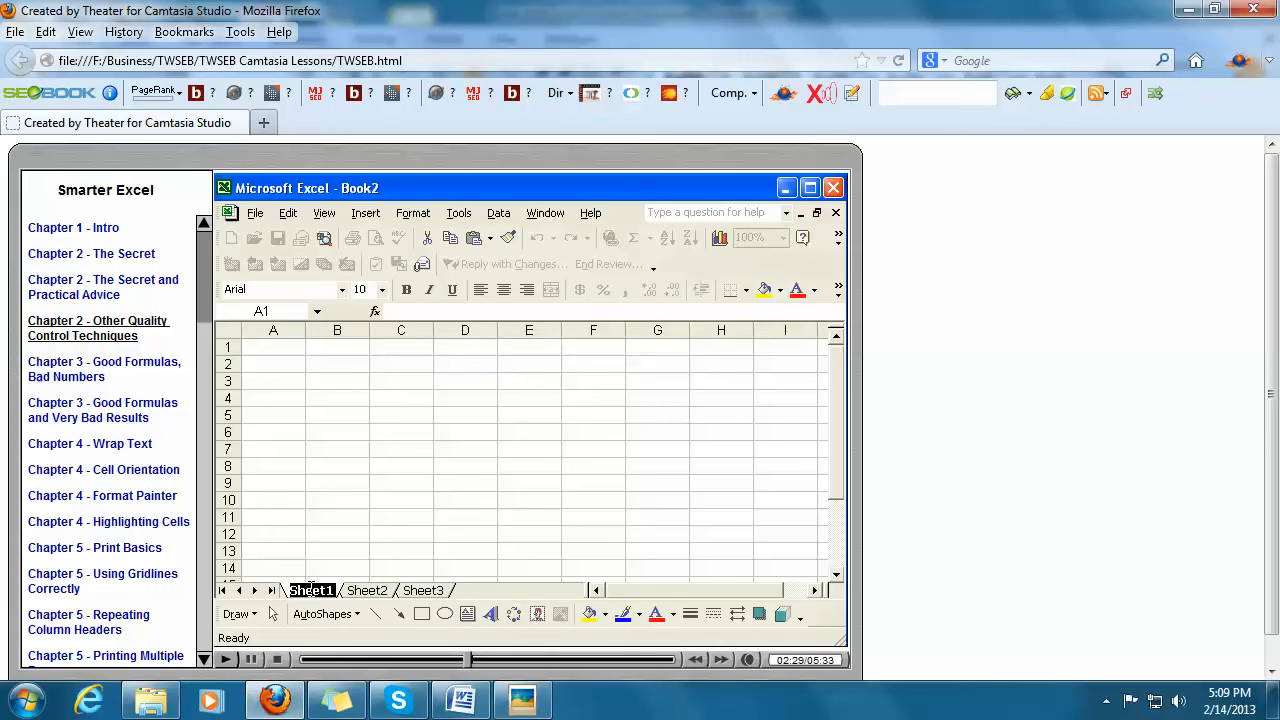
type("Profits")
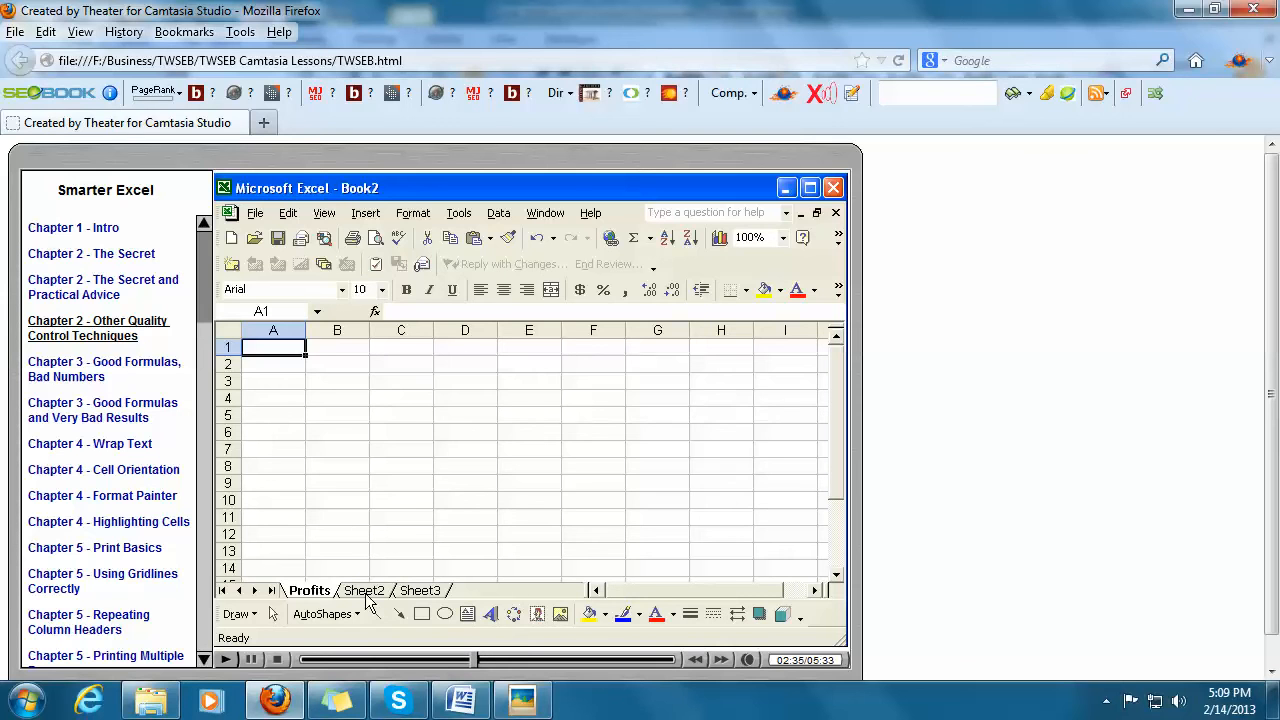
left_click(364, 590)
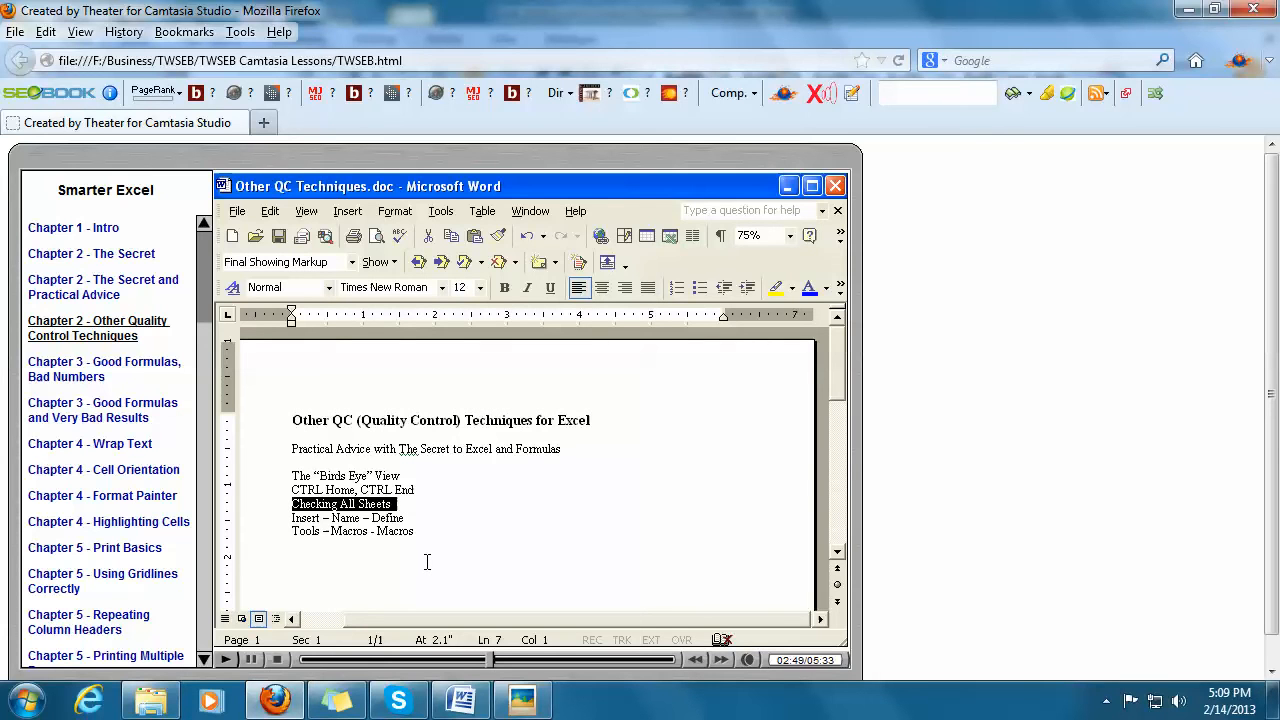
mouse_move(418, 520)
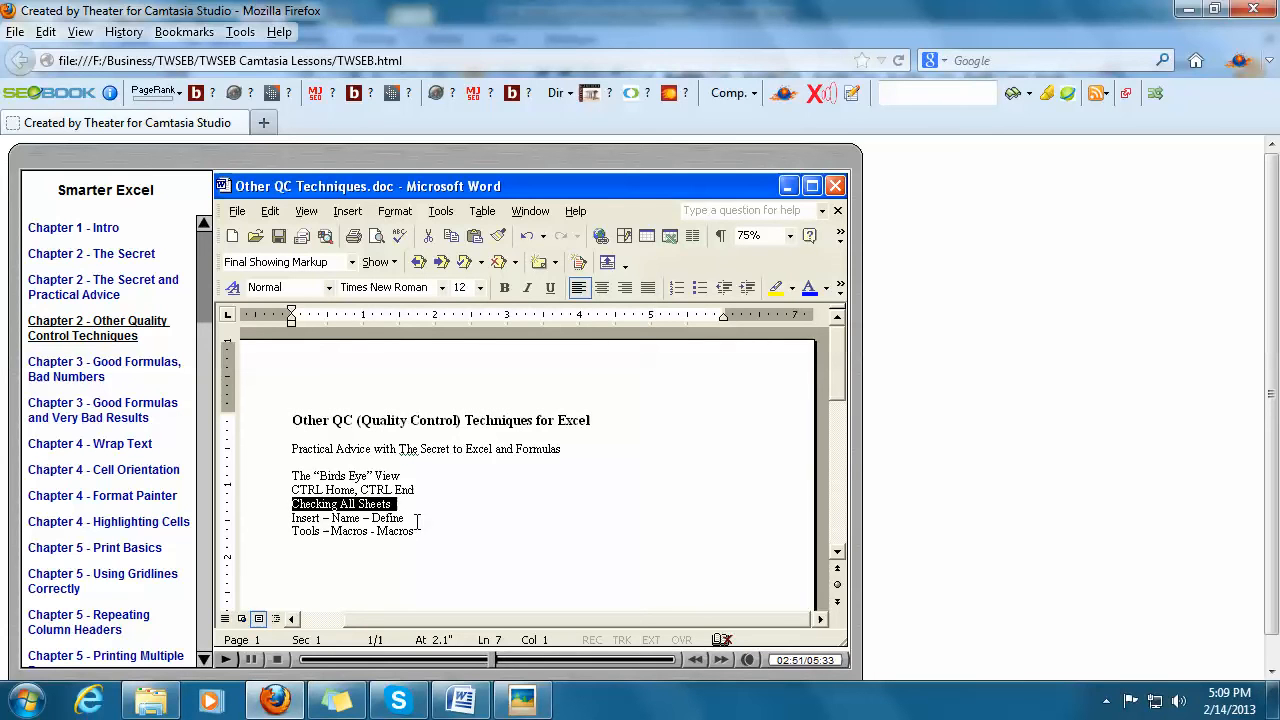
- Return from the Word notes to the Excel window with the My Family Budget sheet
left_click(464, 574)
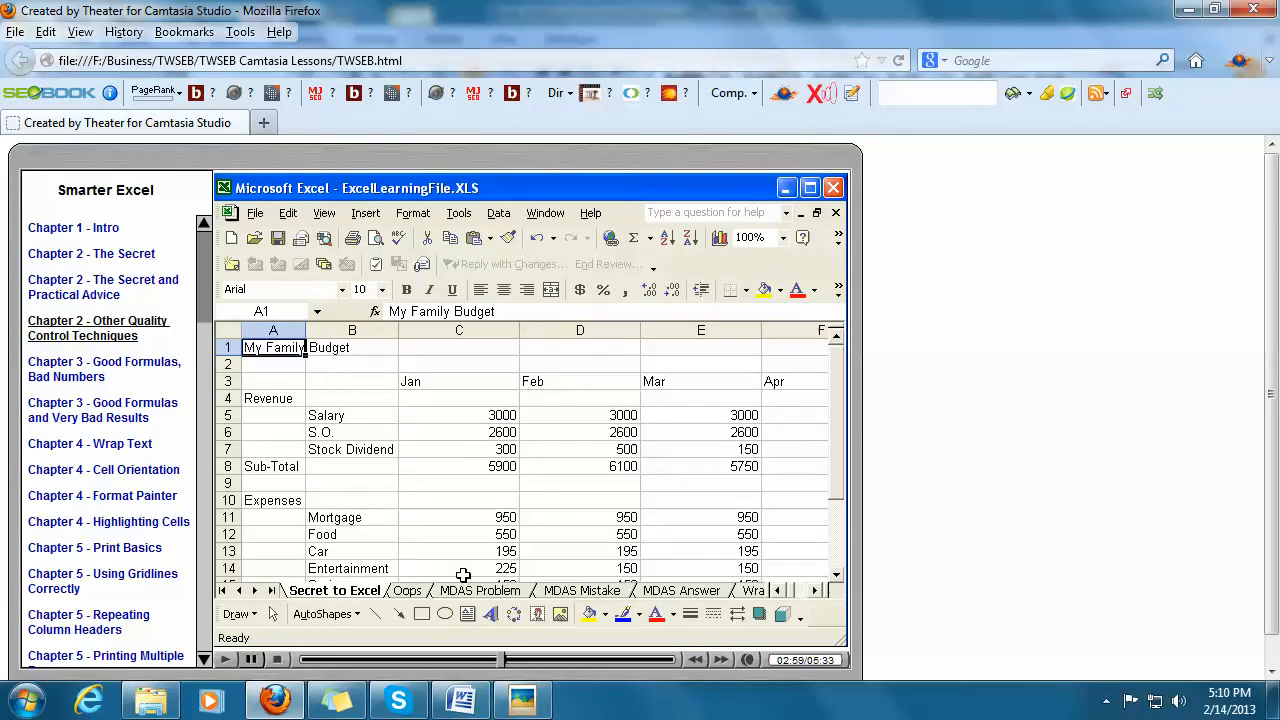
mouse_move(392, 394)
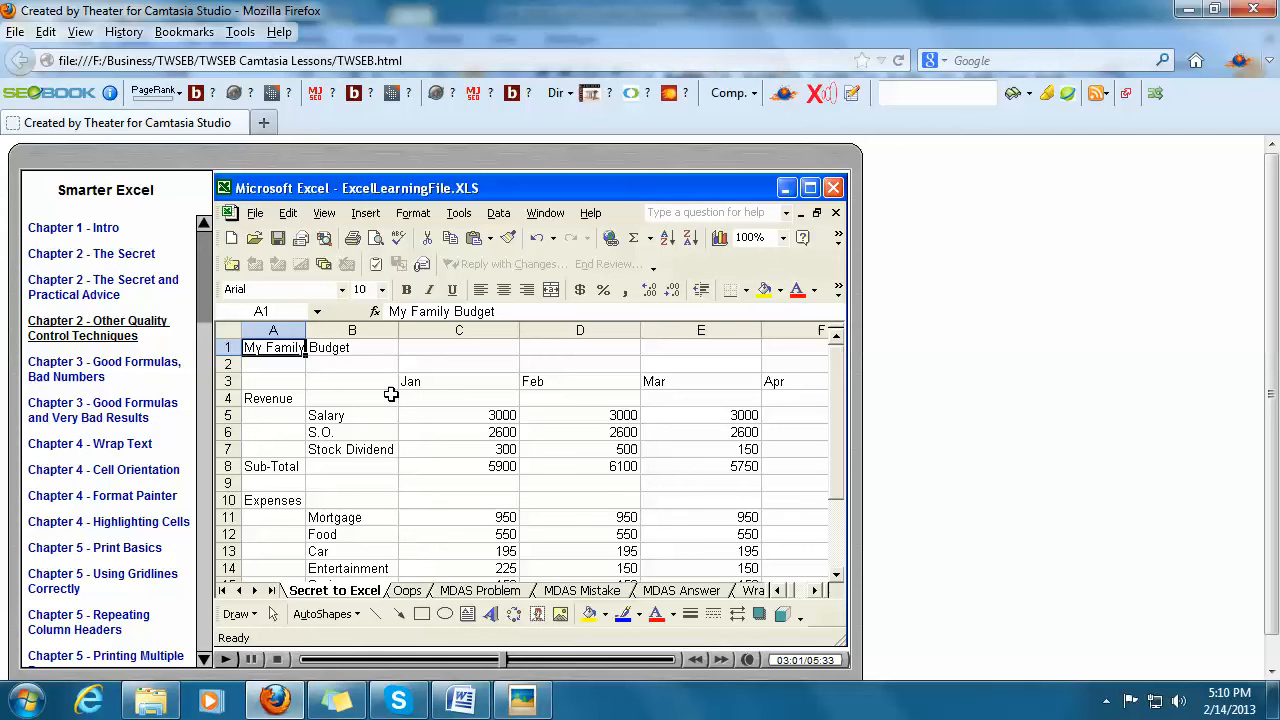
mouse_move(448, 382)
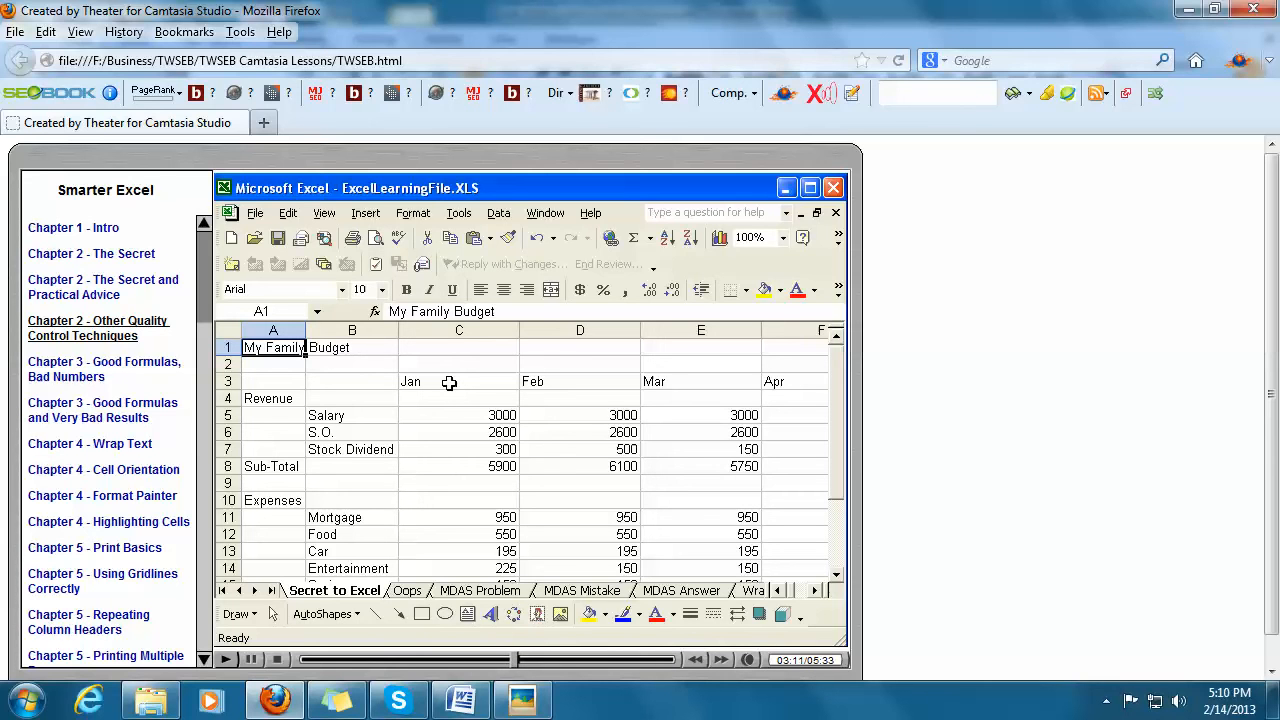
mouse_move(450, 388)
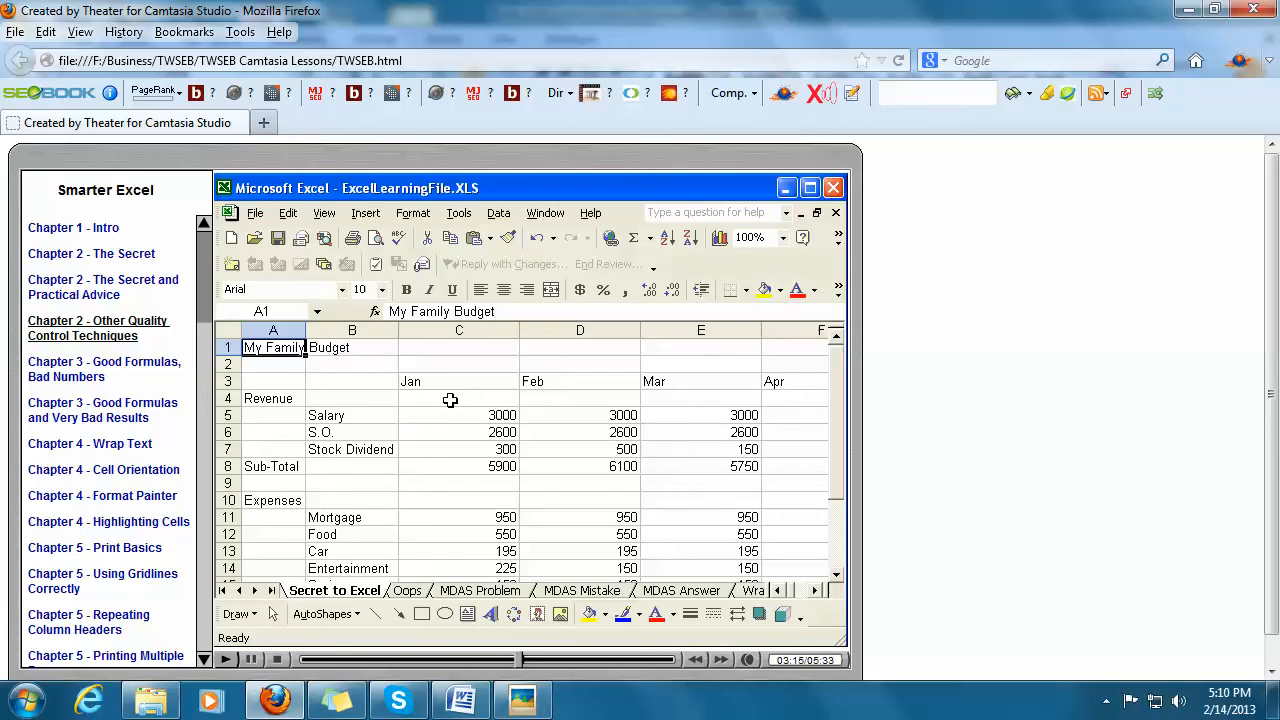
left_click(364, 212)
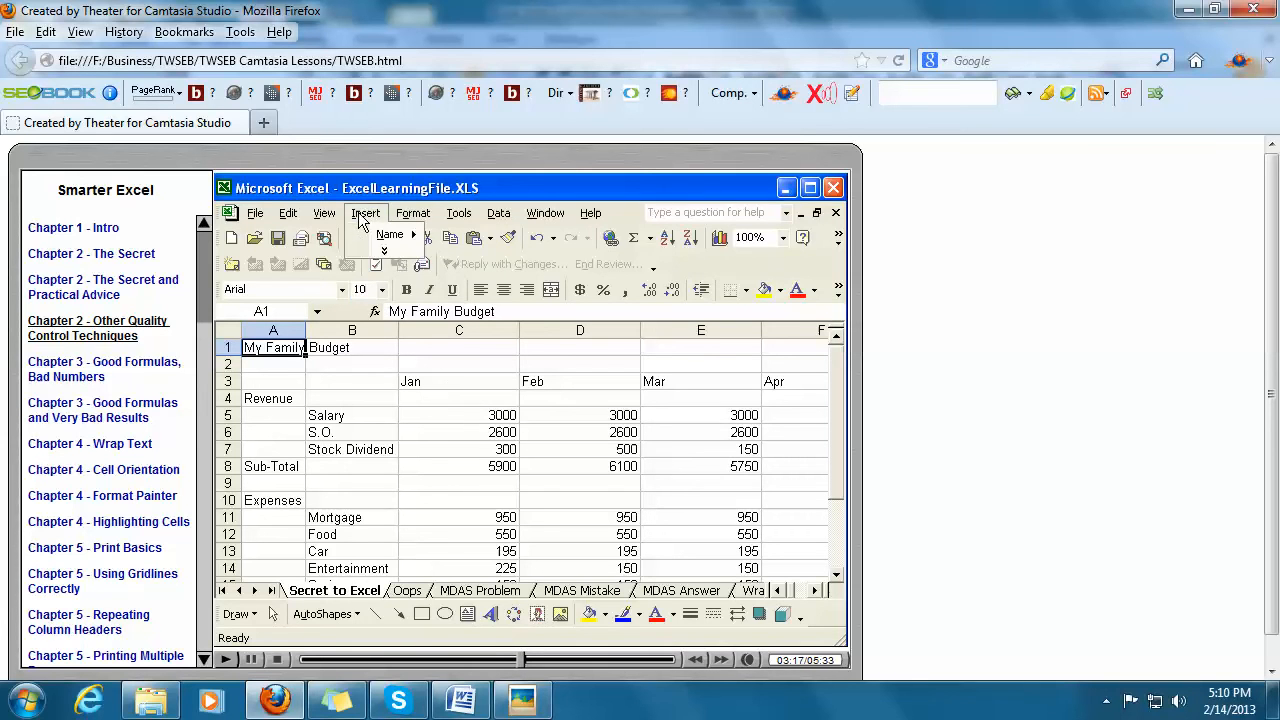
left_click(366, 212)
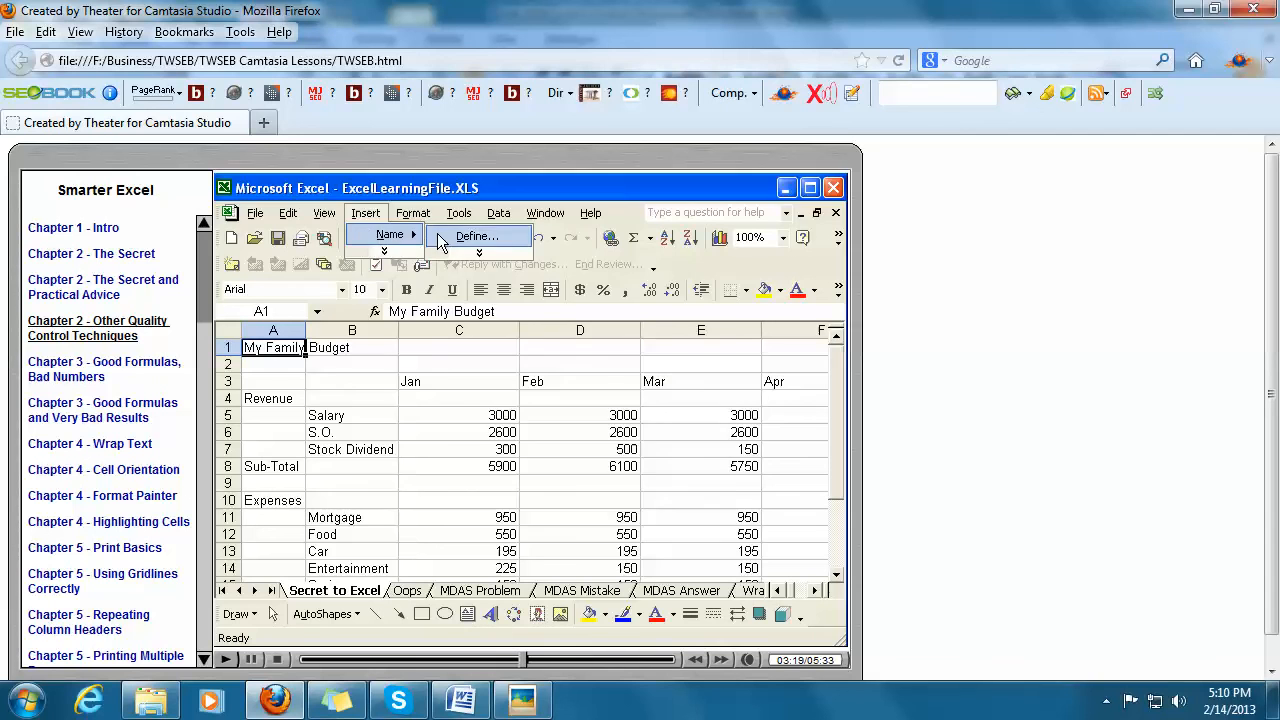
left_click(476, 236)
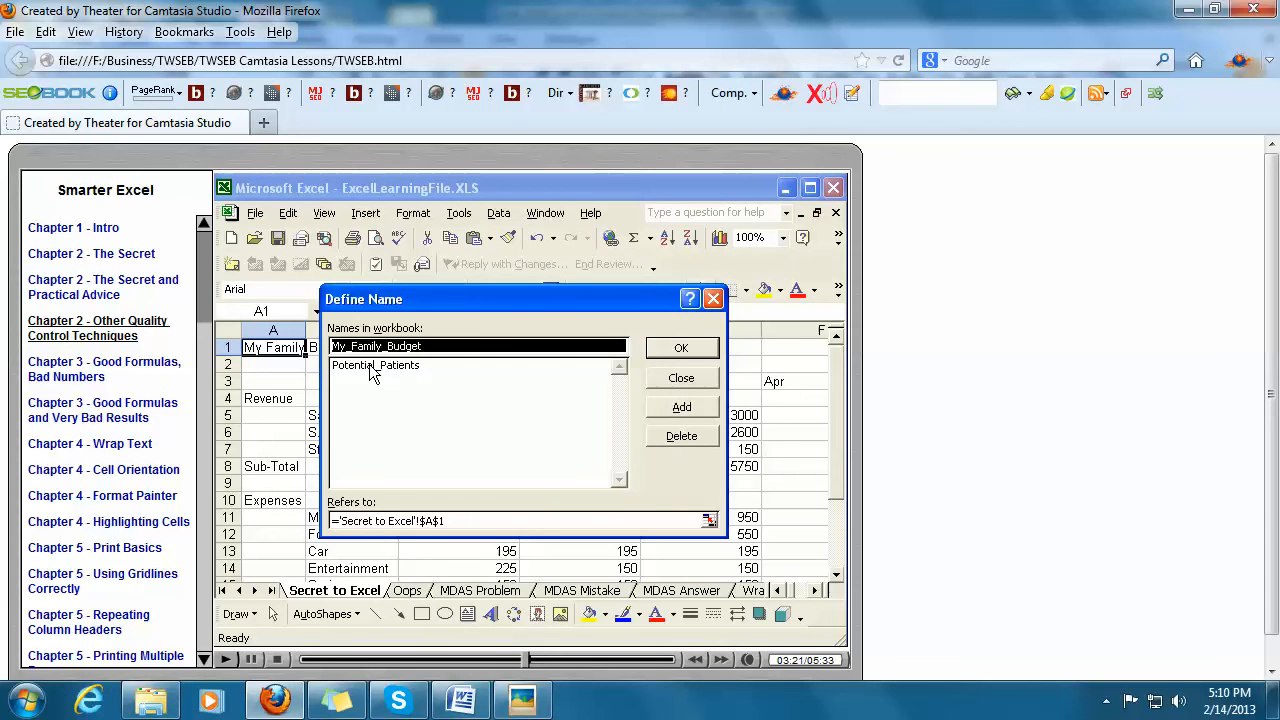
mouse_move(460, 384)
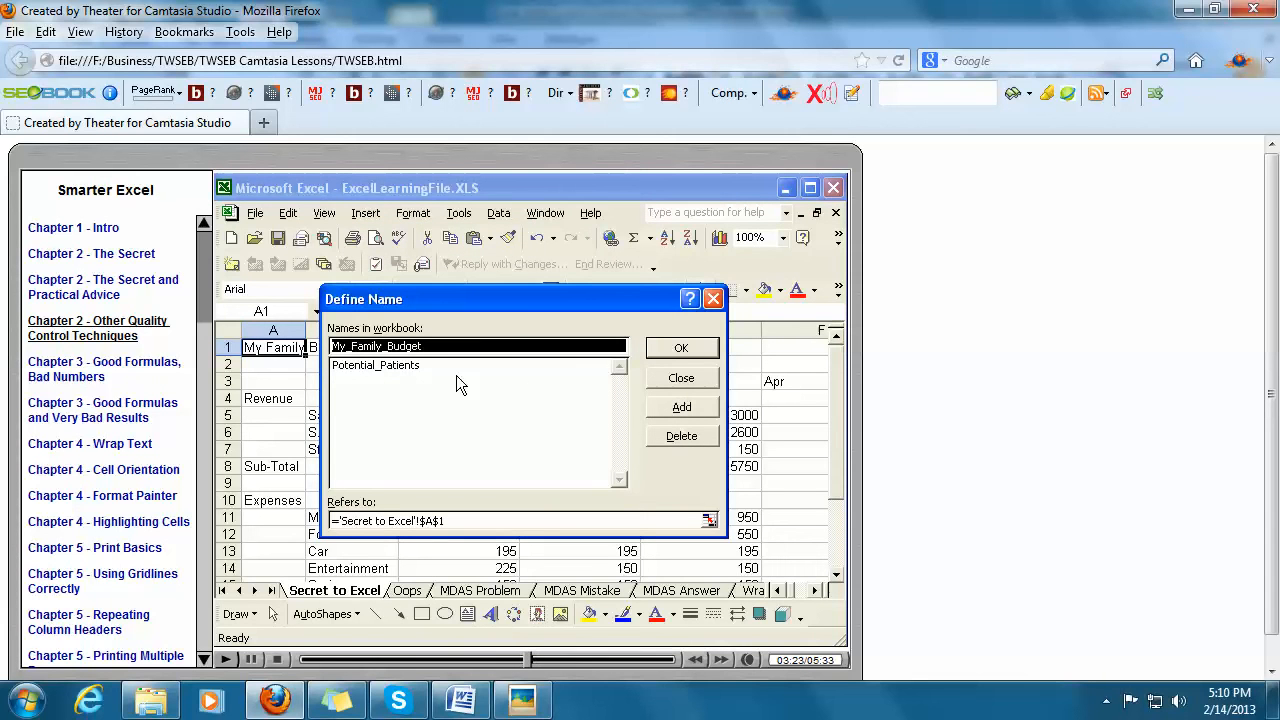
mouse_move(388, 374)
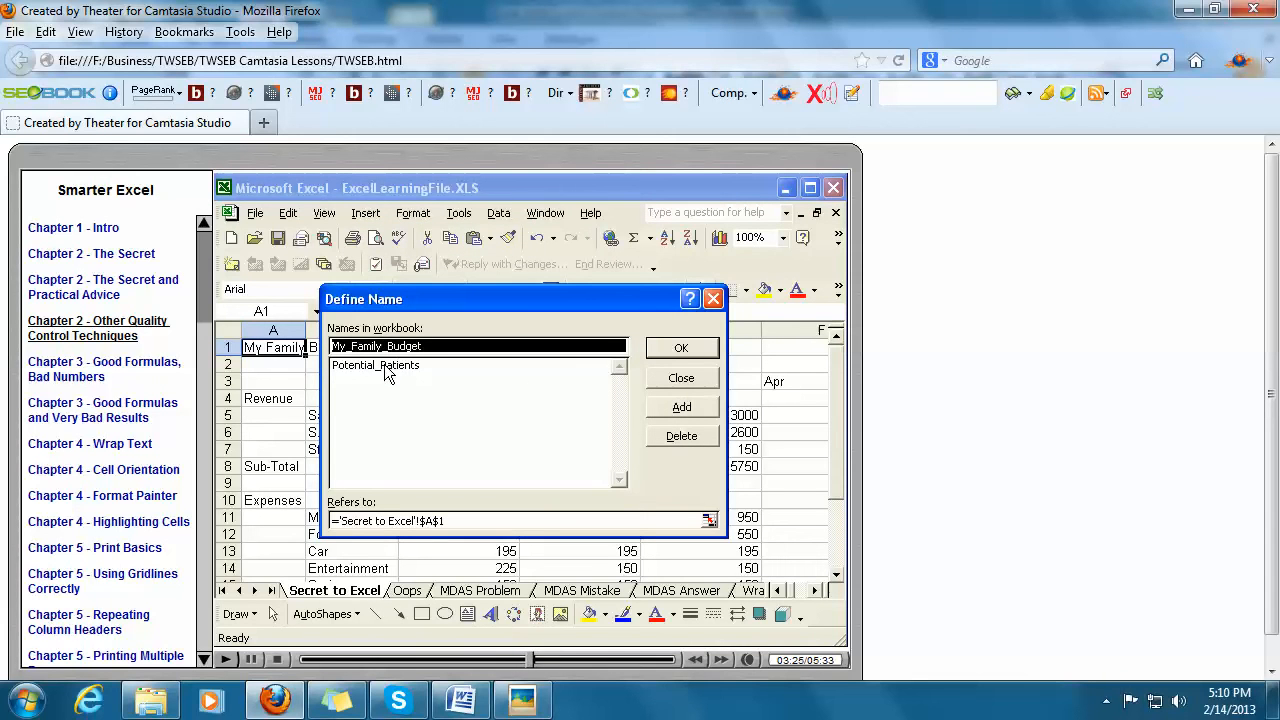
mouse_move(392, 404)
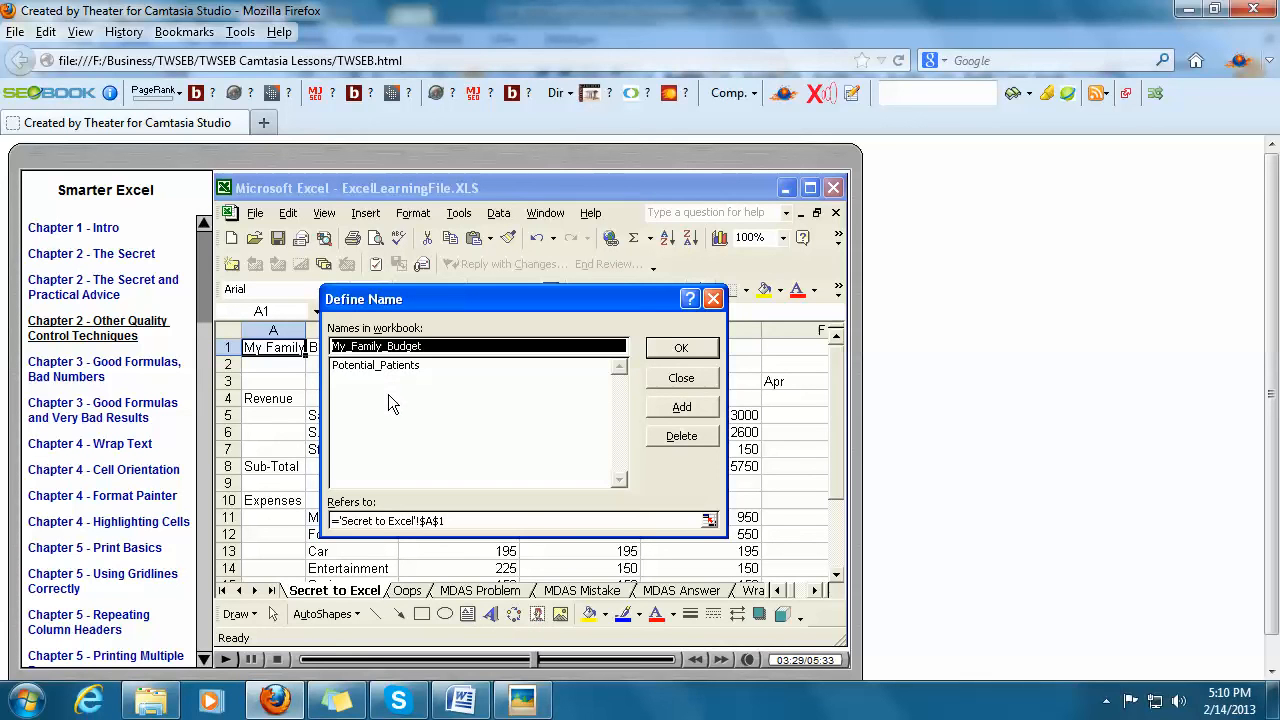
mouse_move(398, 404)
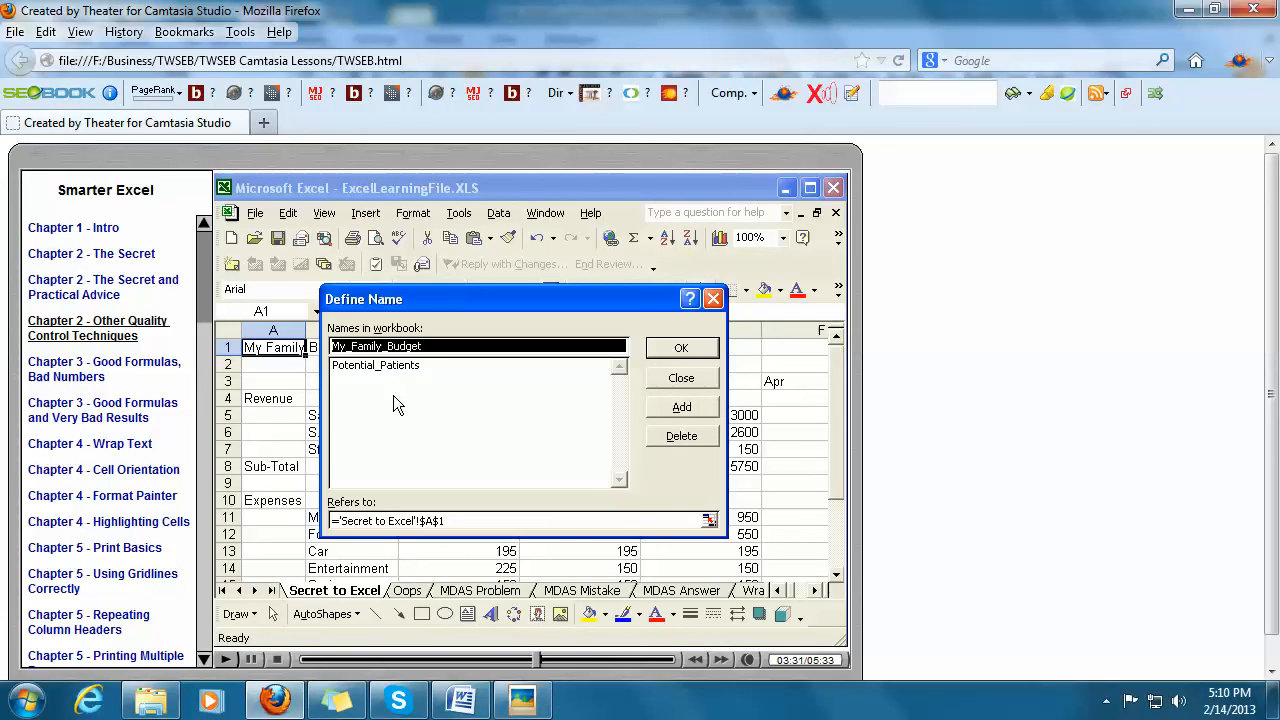
left_click(680, 376)
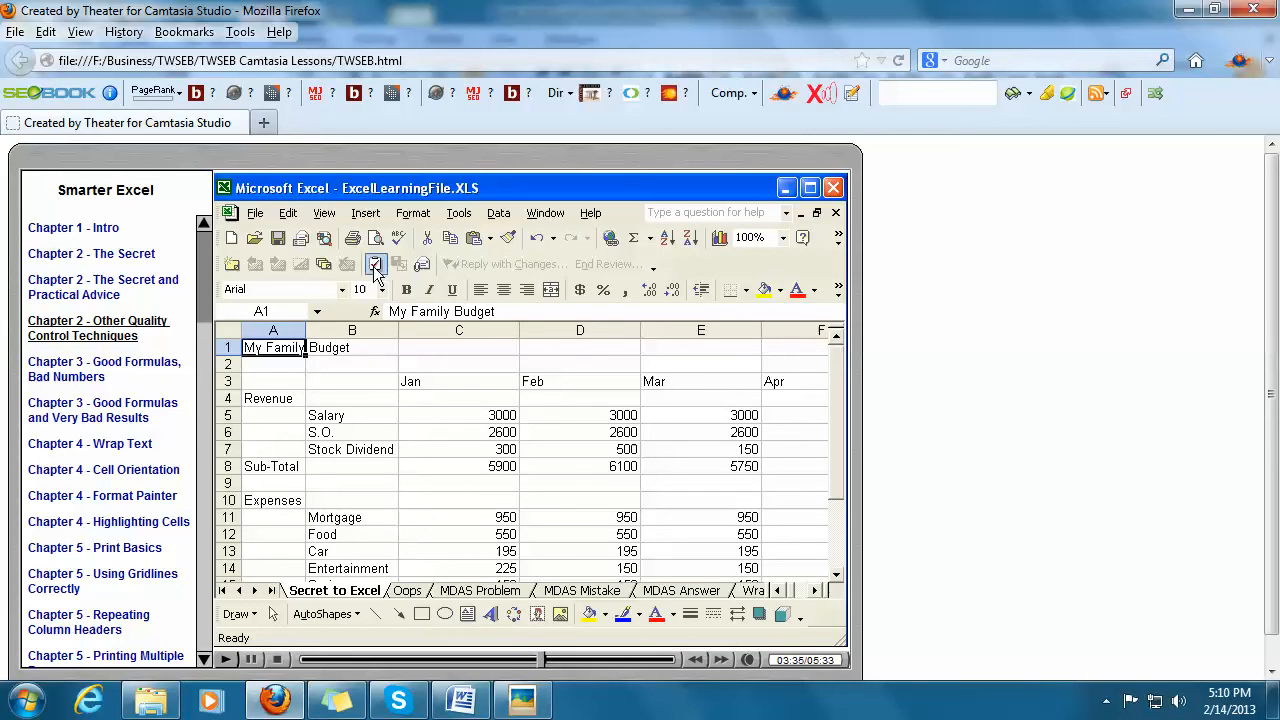
left_click(366, 212)
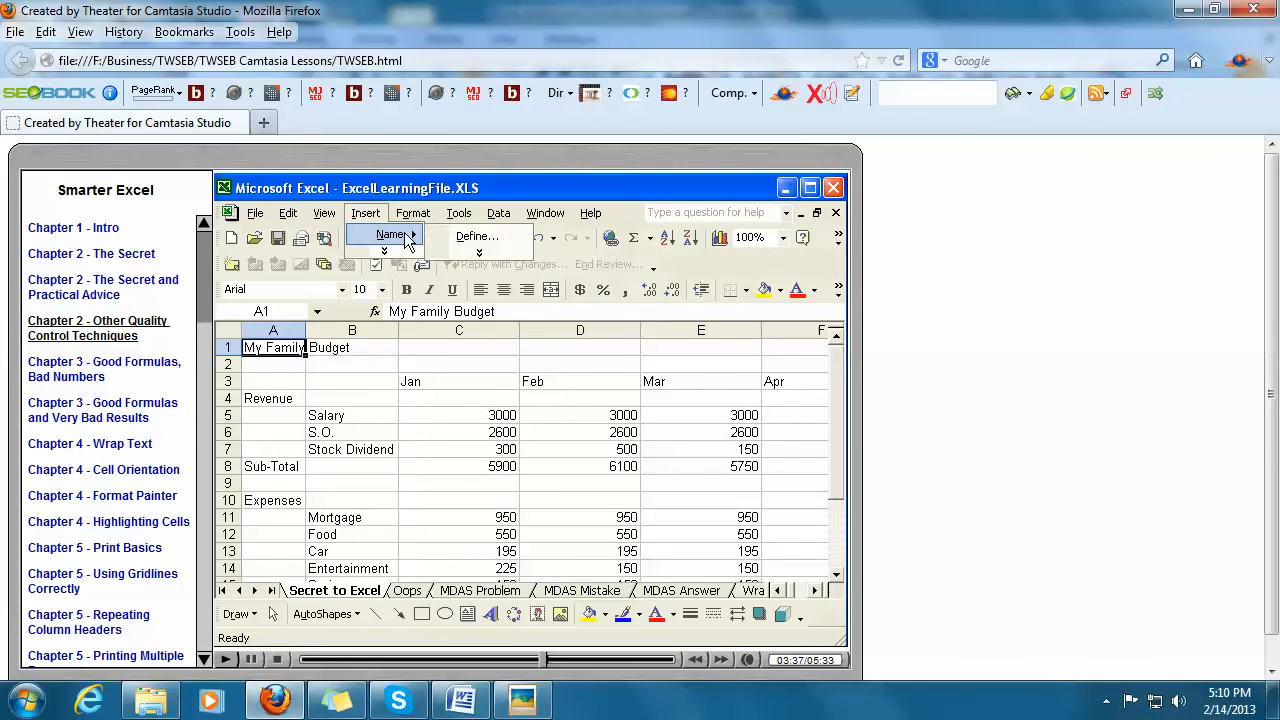
left_click(476, 236)
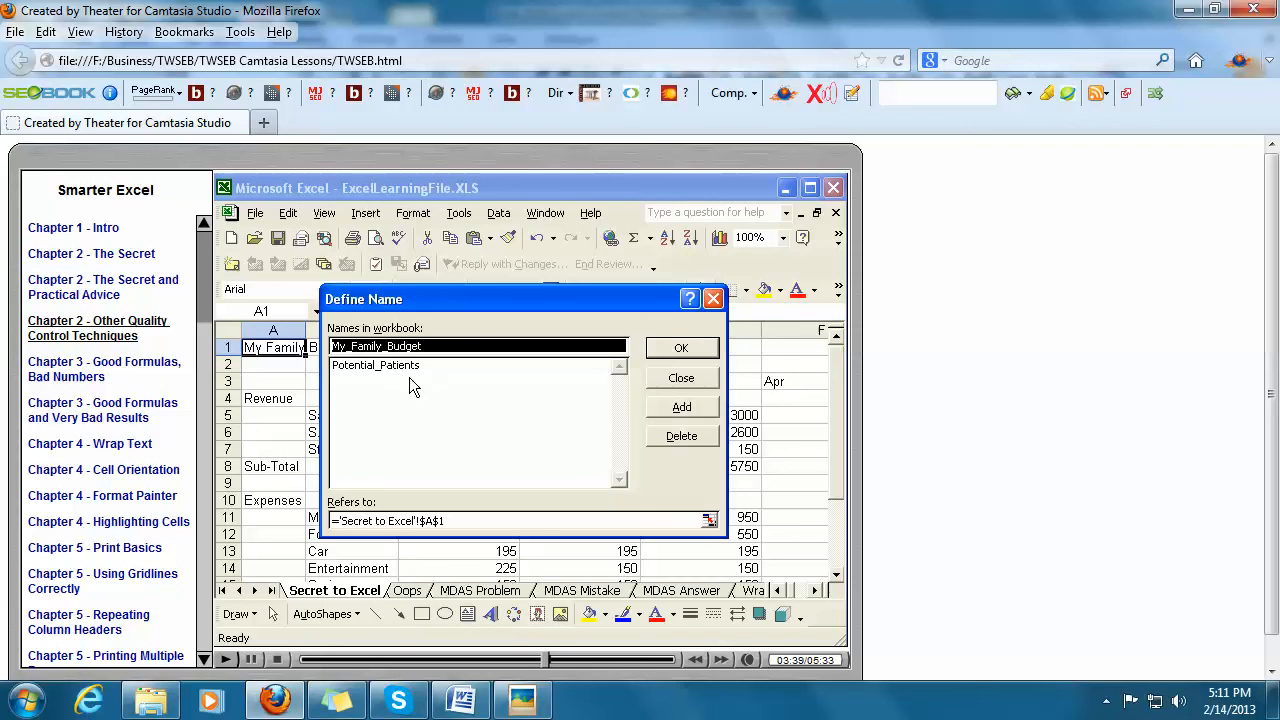
mouse_move(404, 370)
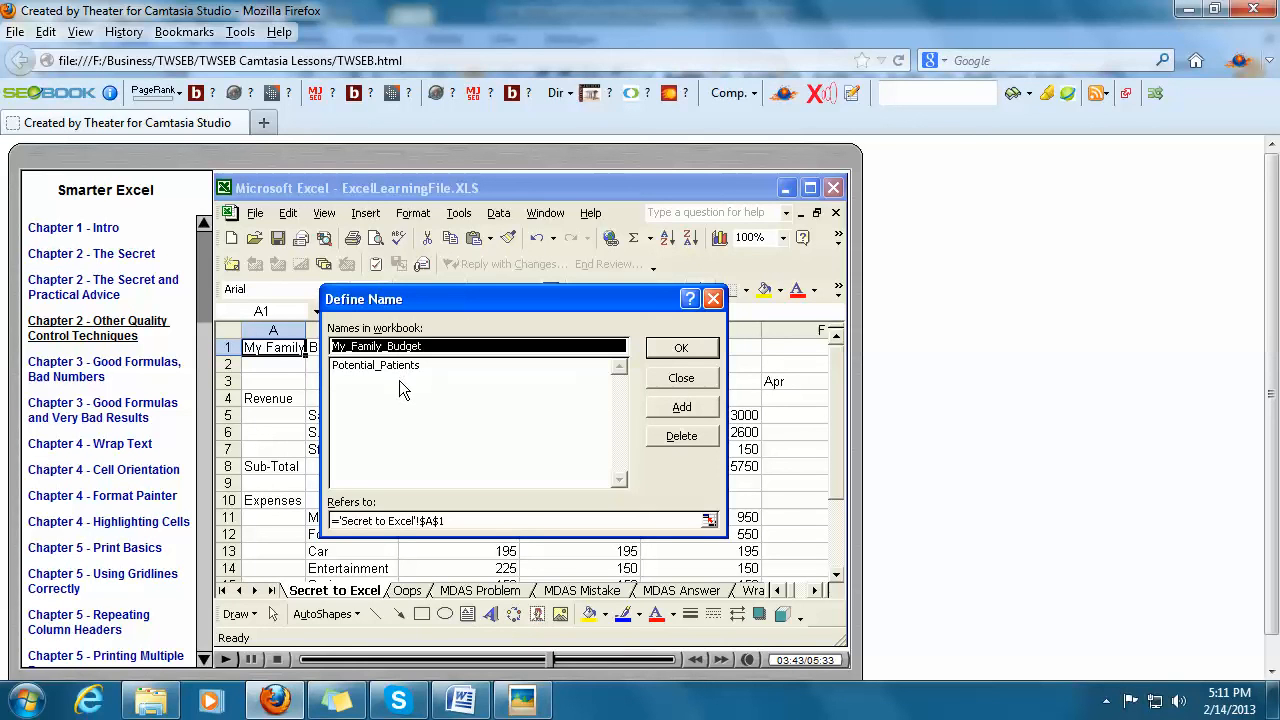
mouse_move(448, 390)
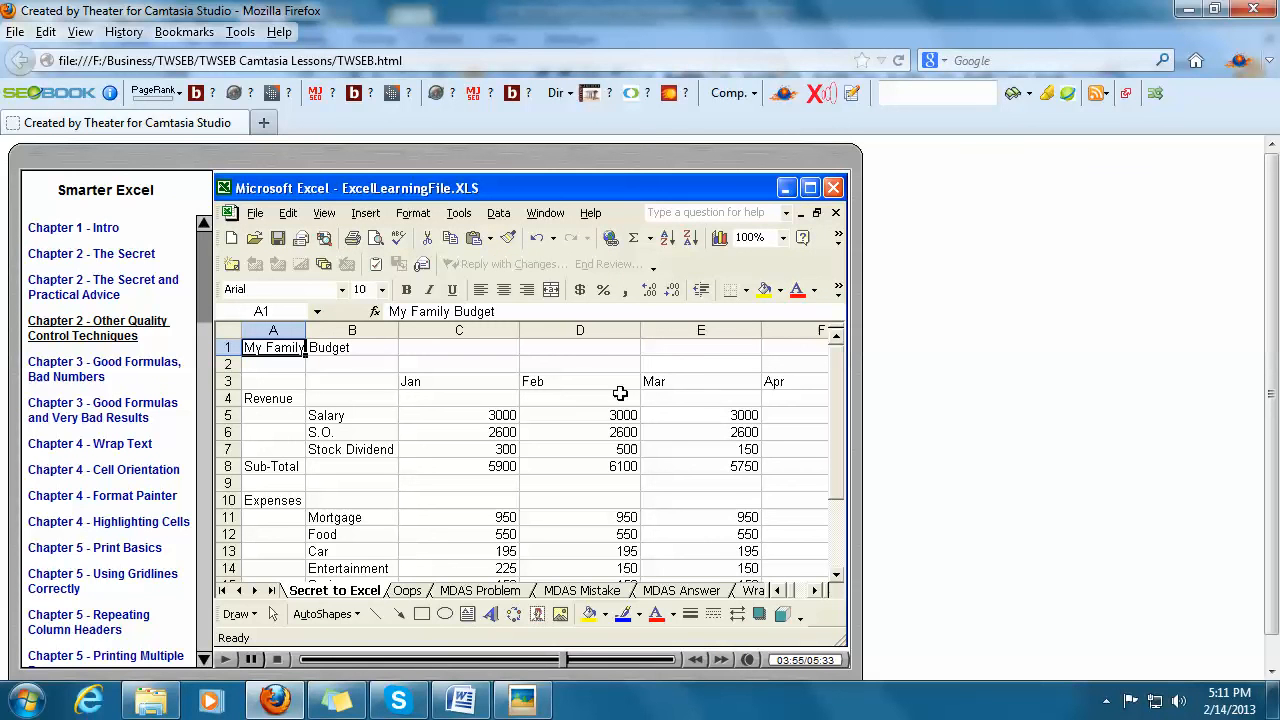
mouse_move(458, 212)
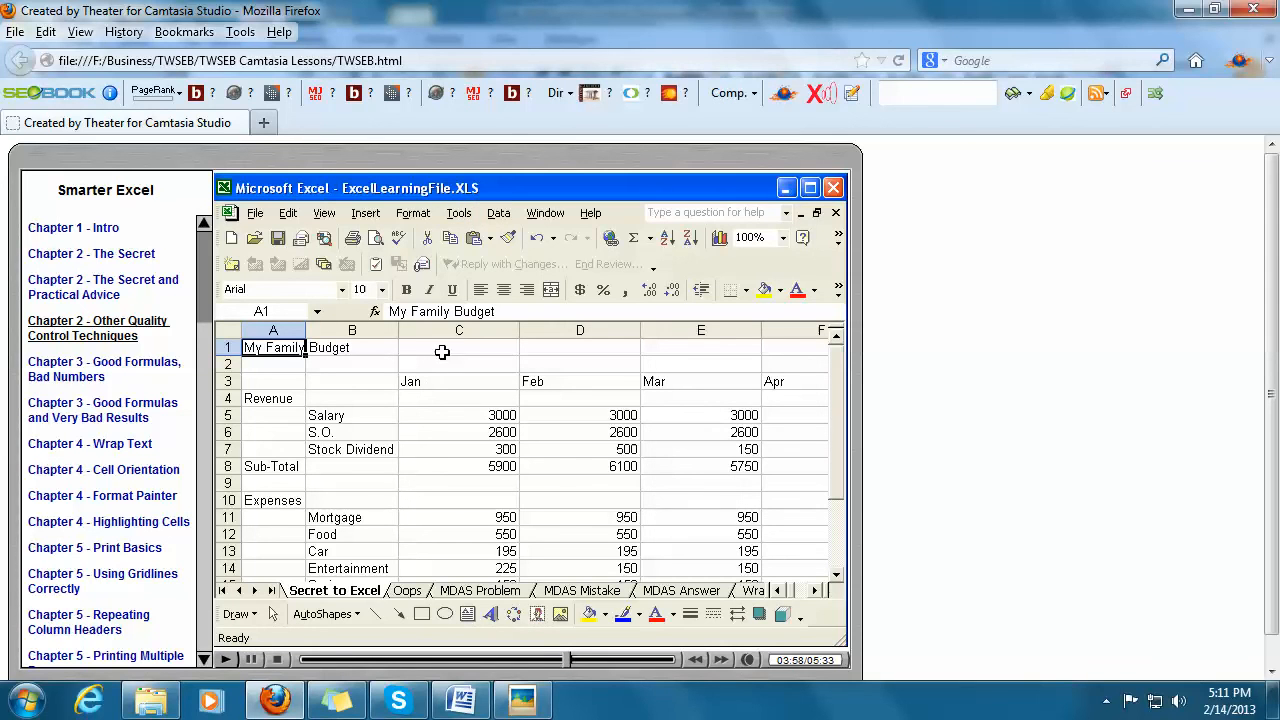
- Show the Tools > Macro > Macros list, confirm it is empty, cancel, and show it again
left_click(458, 212)
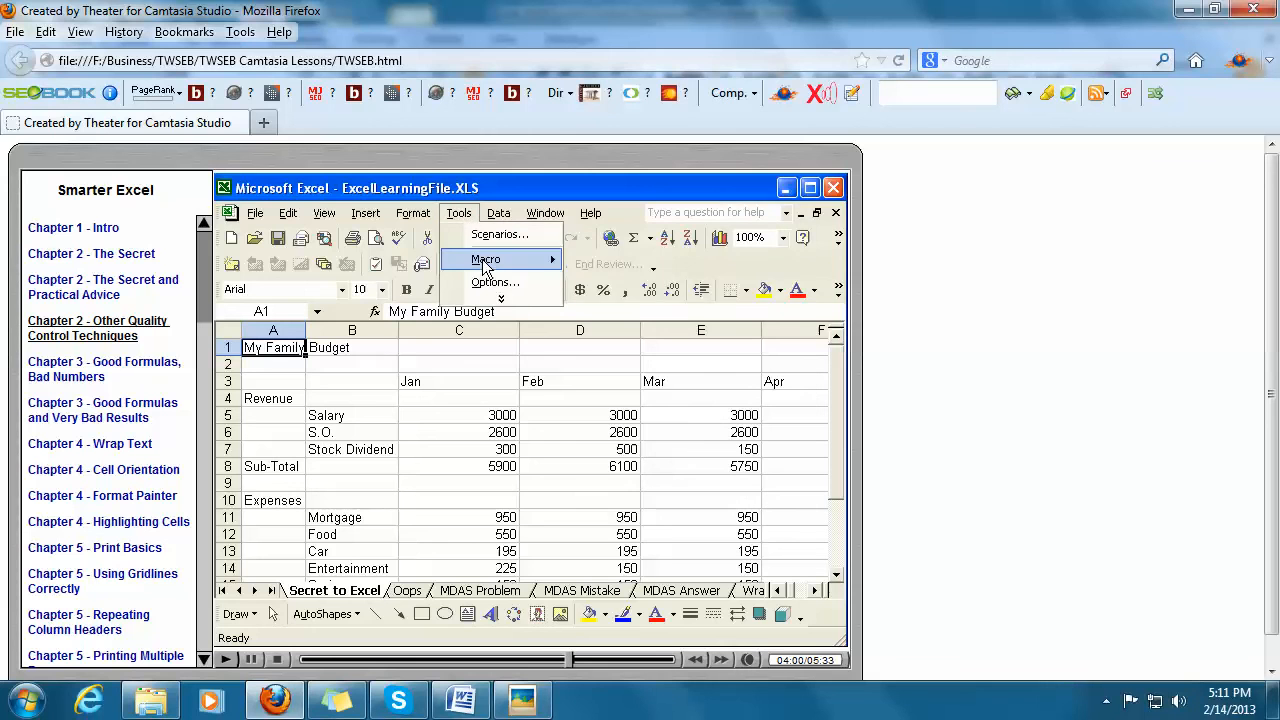
left_click(486, 260)
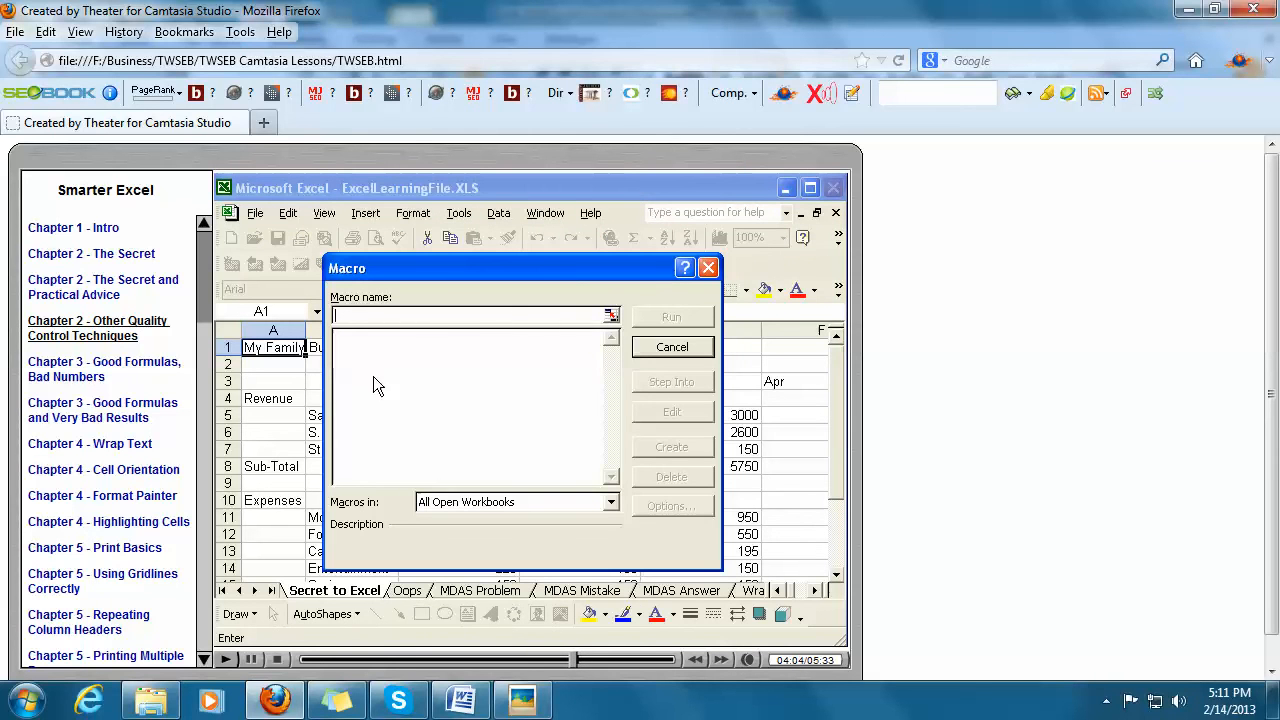
mouse_move(632, 380)
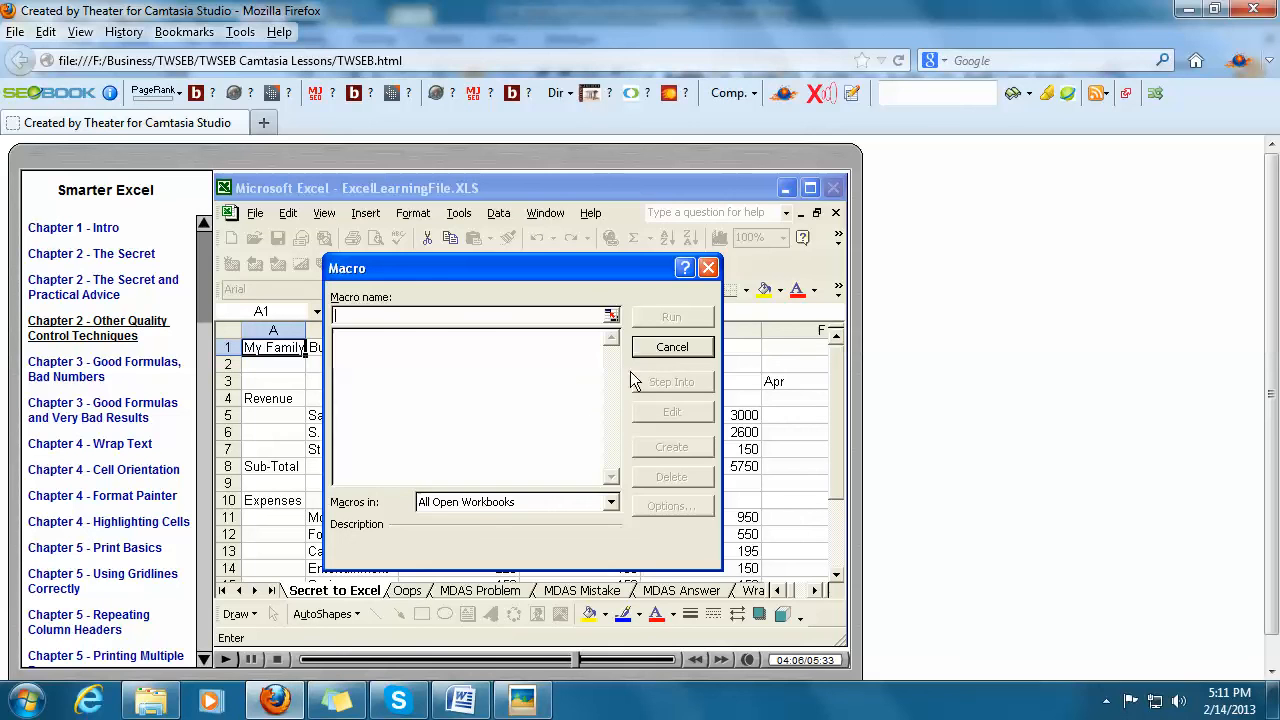
left_click(672, 348)
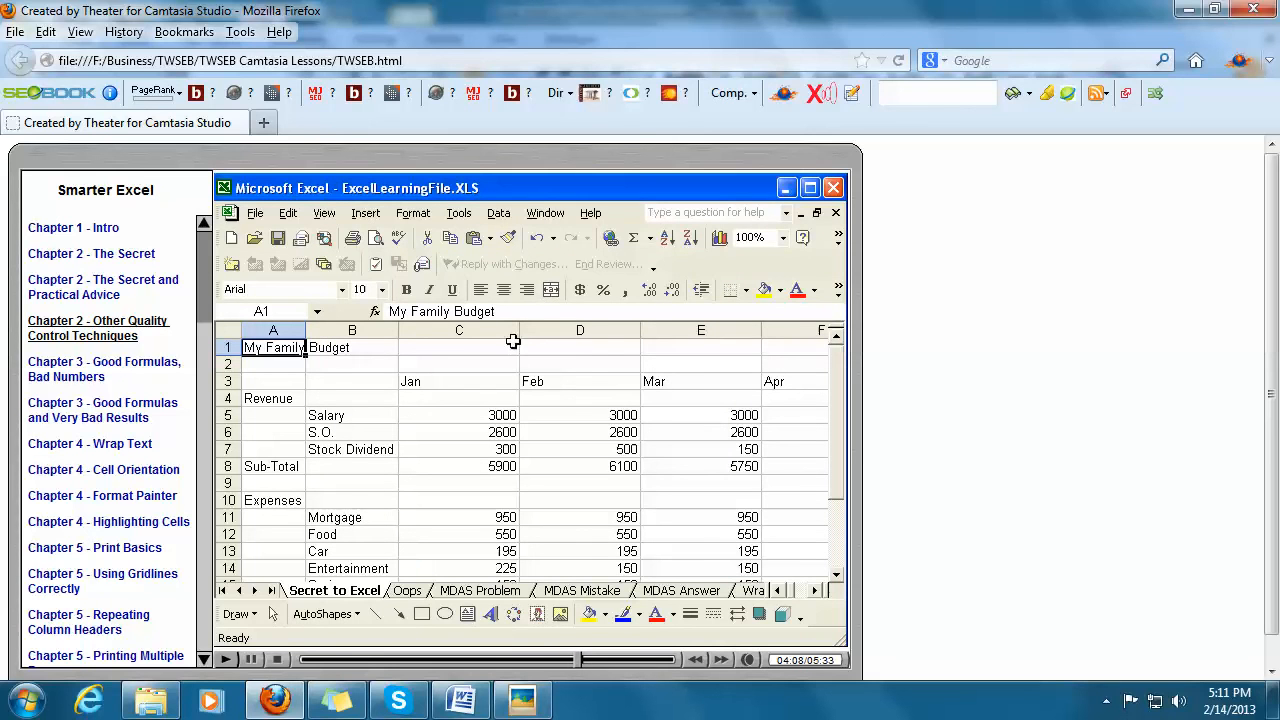
left_click(460, 212)
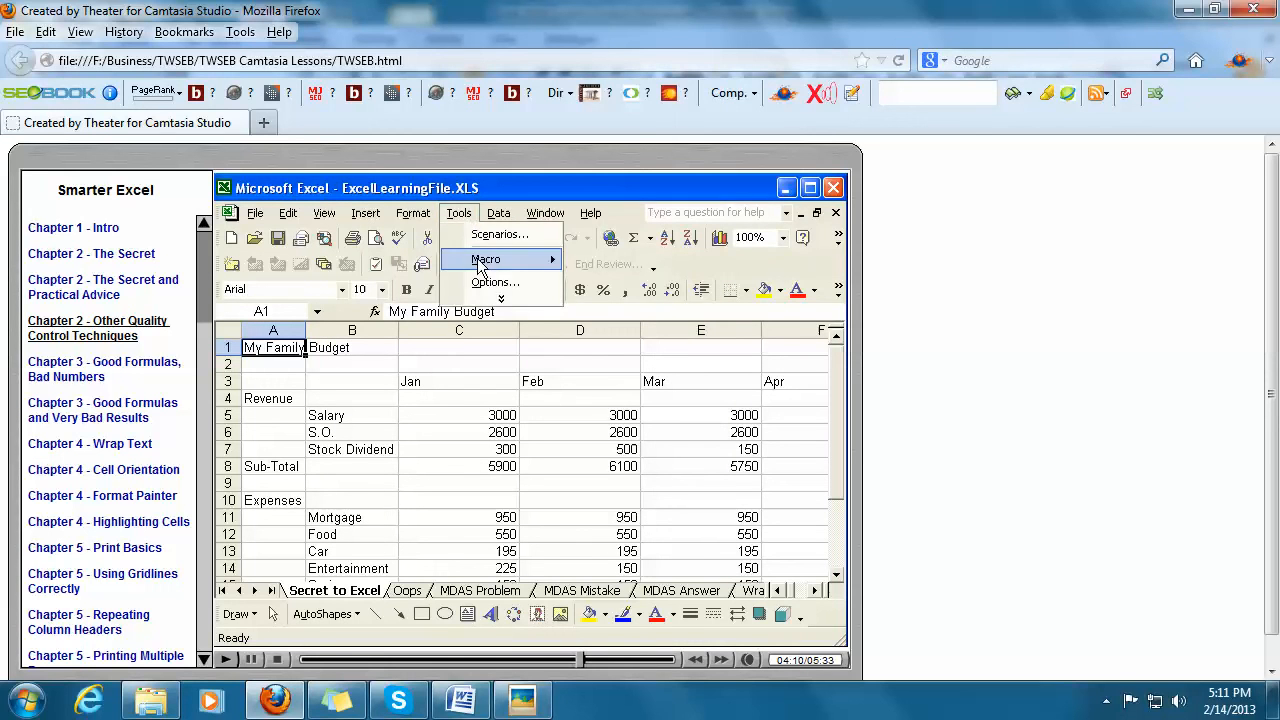
left_click(484, 260)
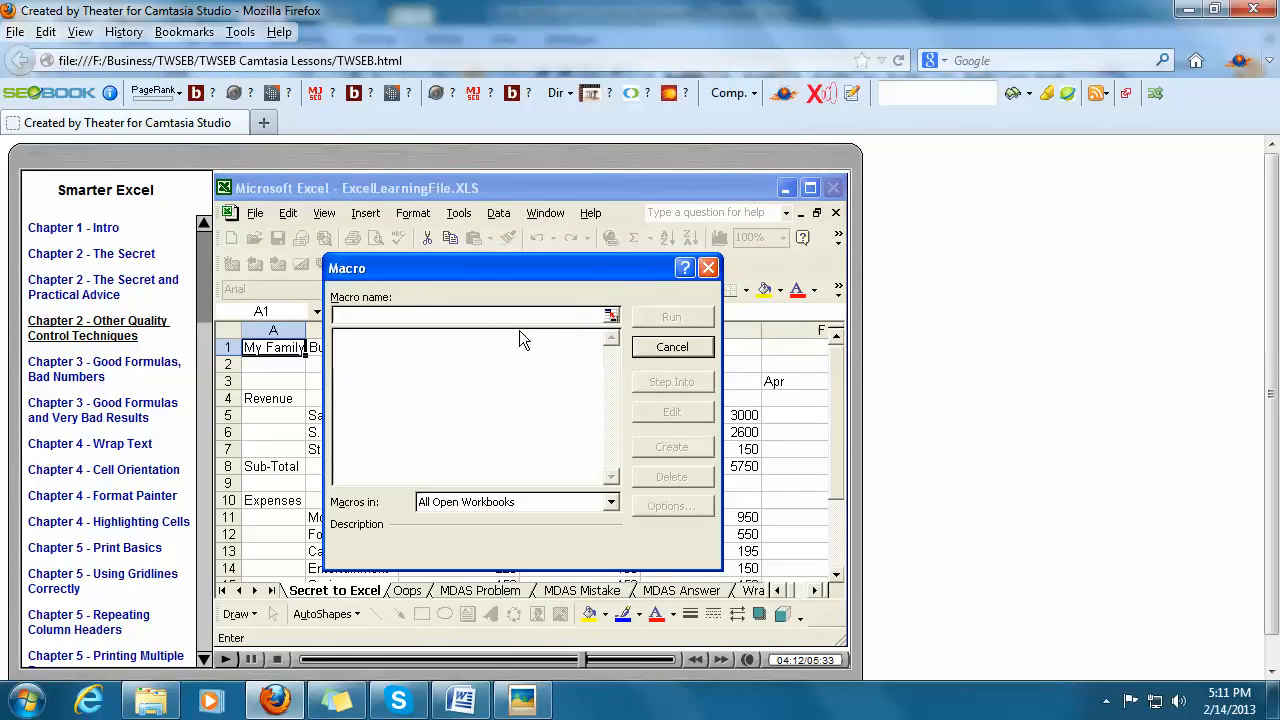
mouse_move(378, 402)
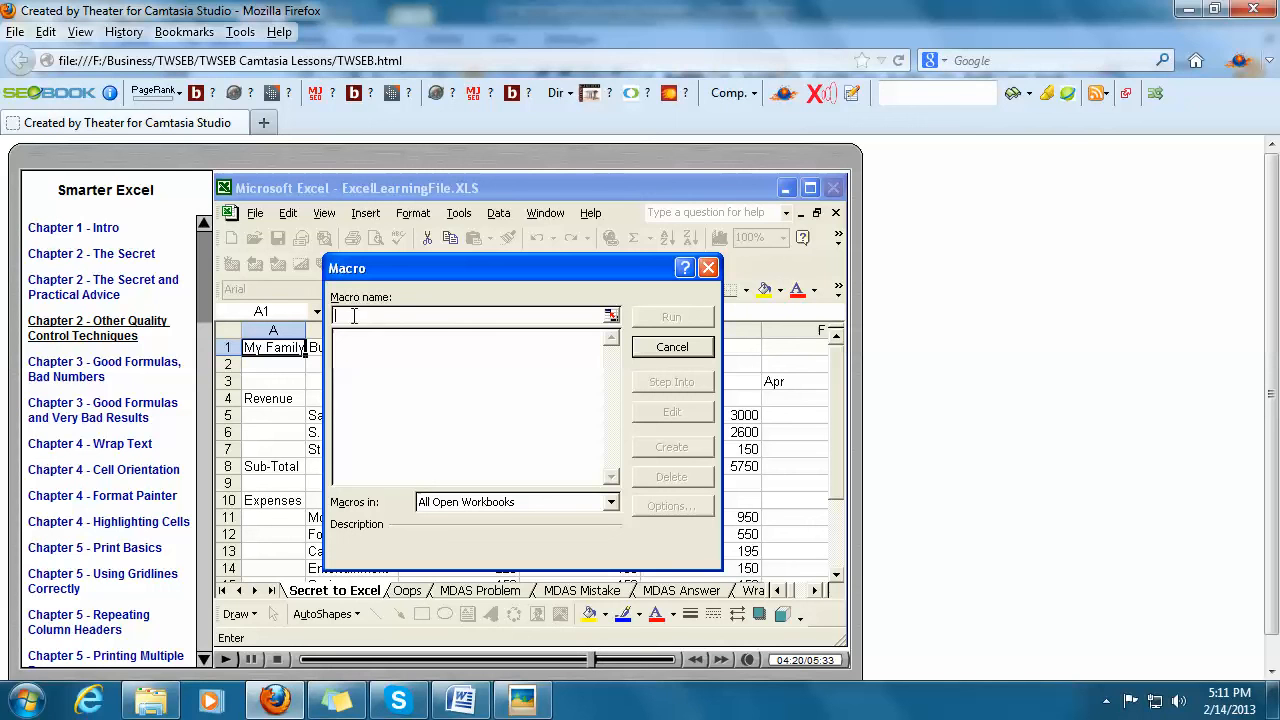
mouse_move(436, 418)
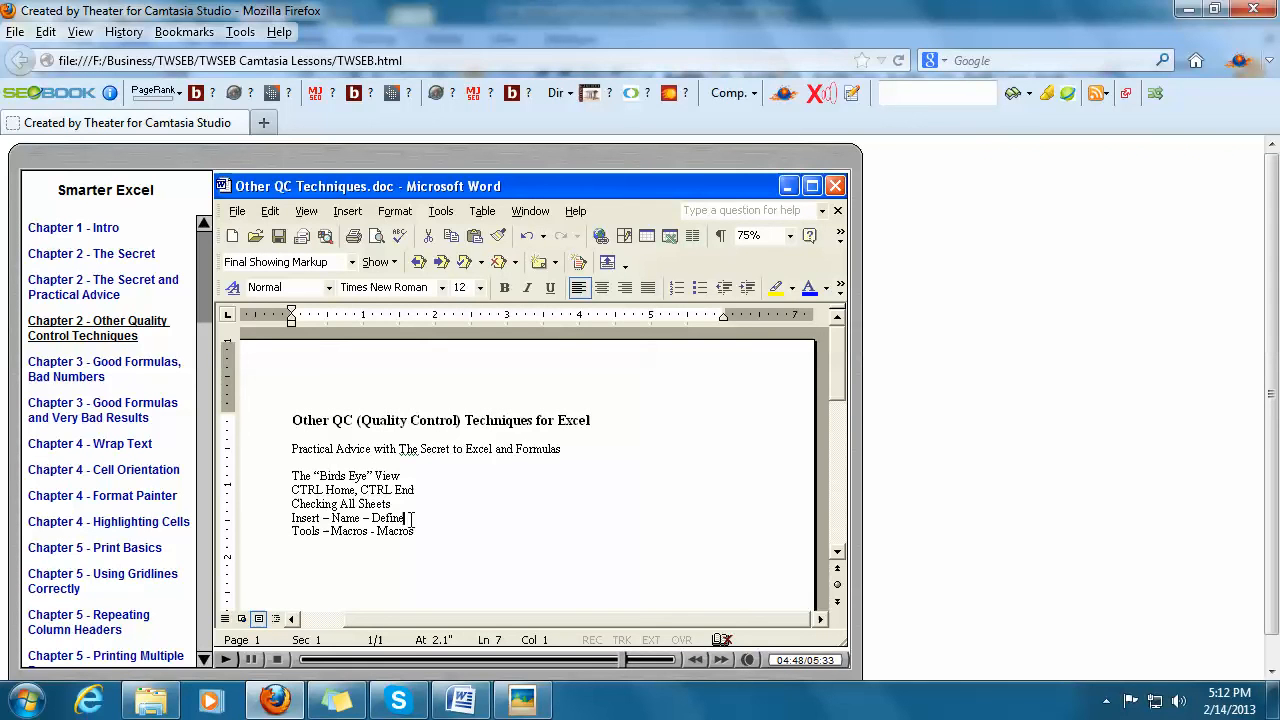
- Select the checklist line about defining names in the Word QC notes
triple_click(350, 518)
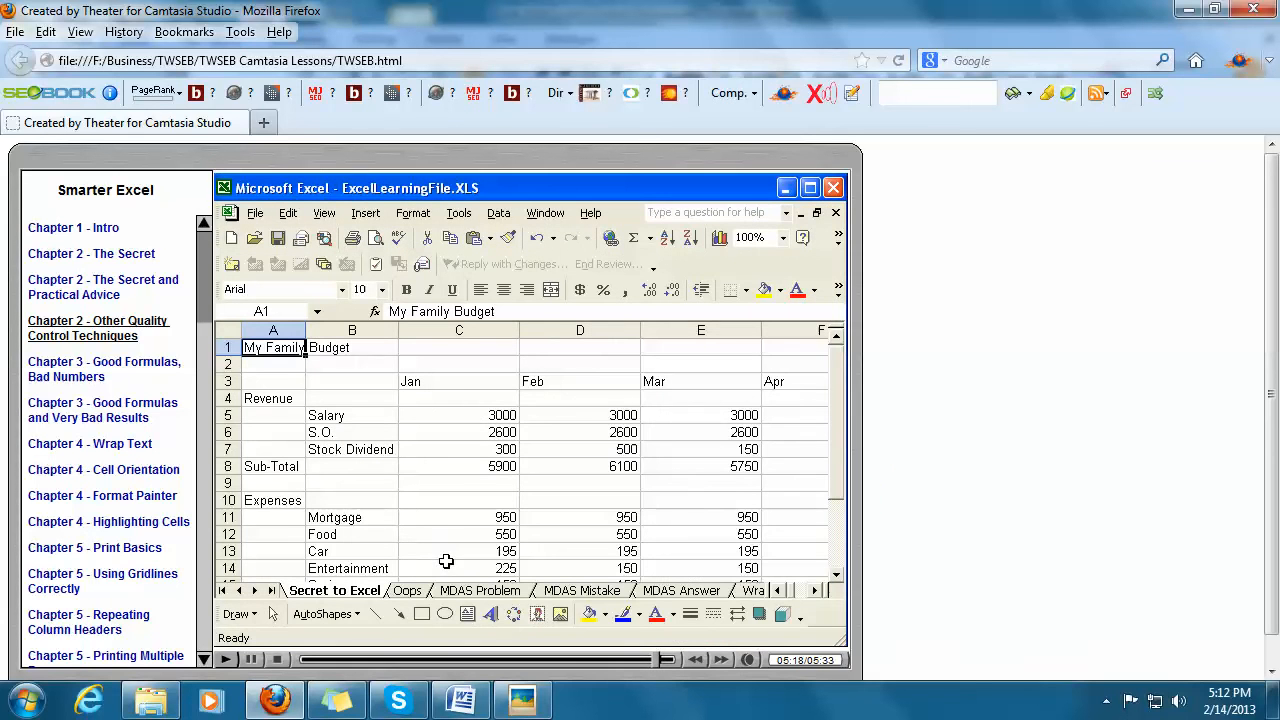
mouse_move(440, 512)
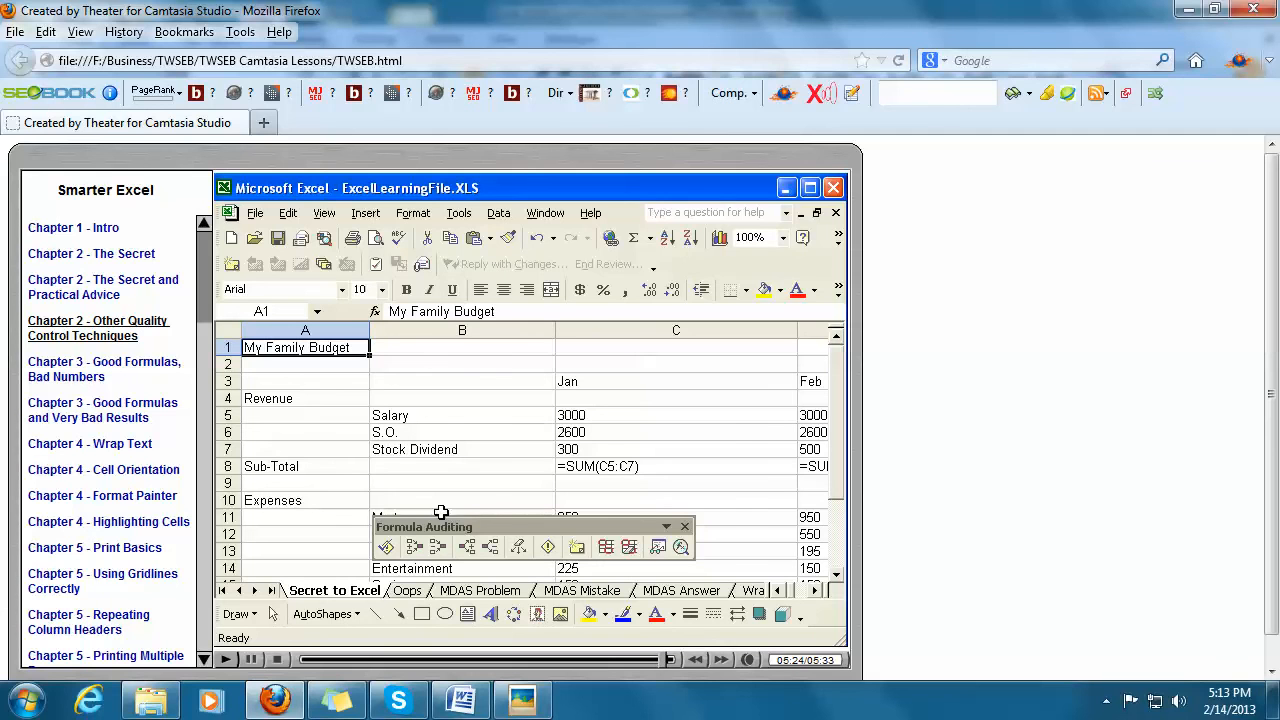
left_click(676, 466)
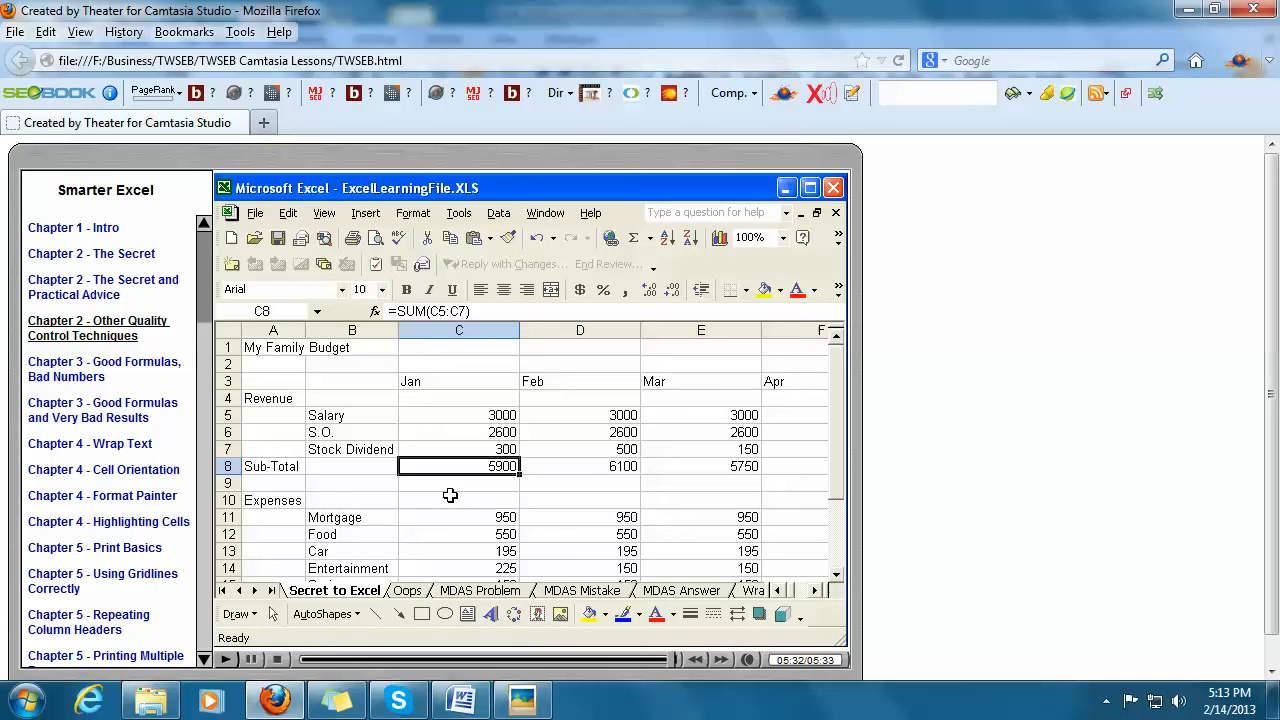
left_click(460, 700)
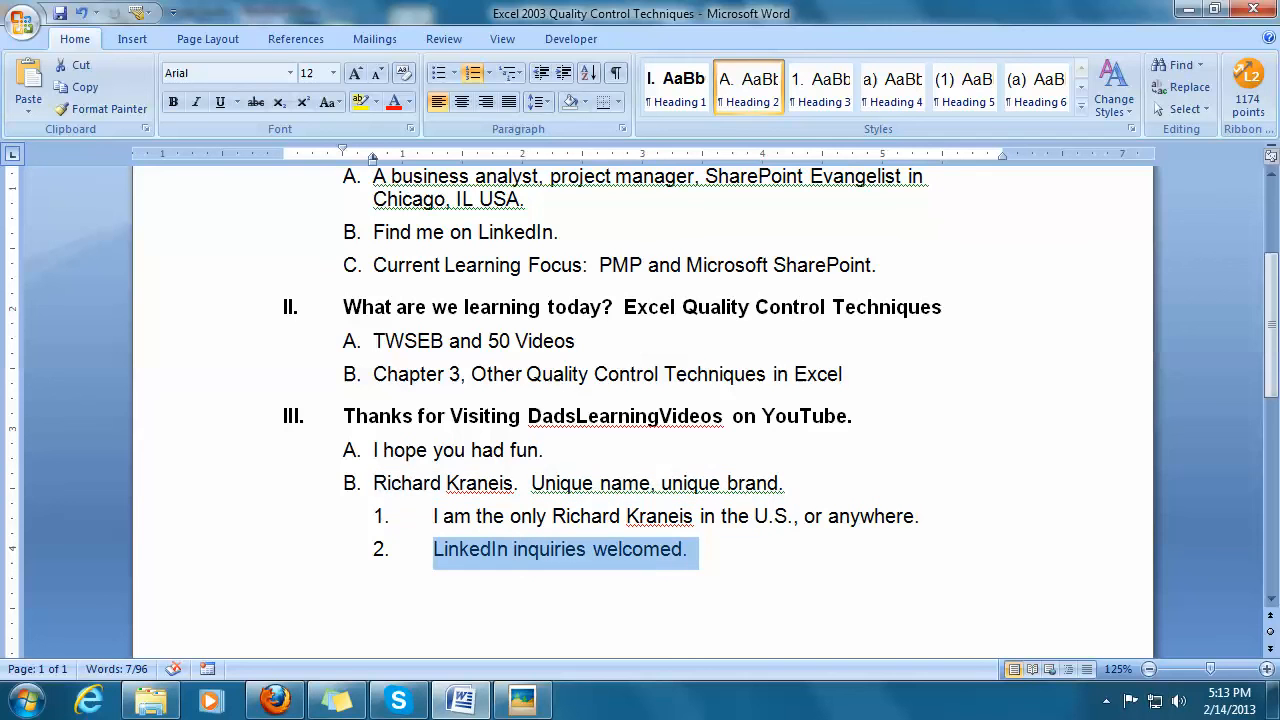
- Place the cursor in the last outline item, 'LinkedIn inquiries welcomed'
left_click(820, 88)
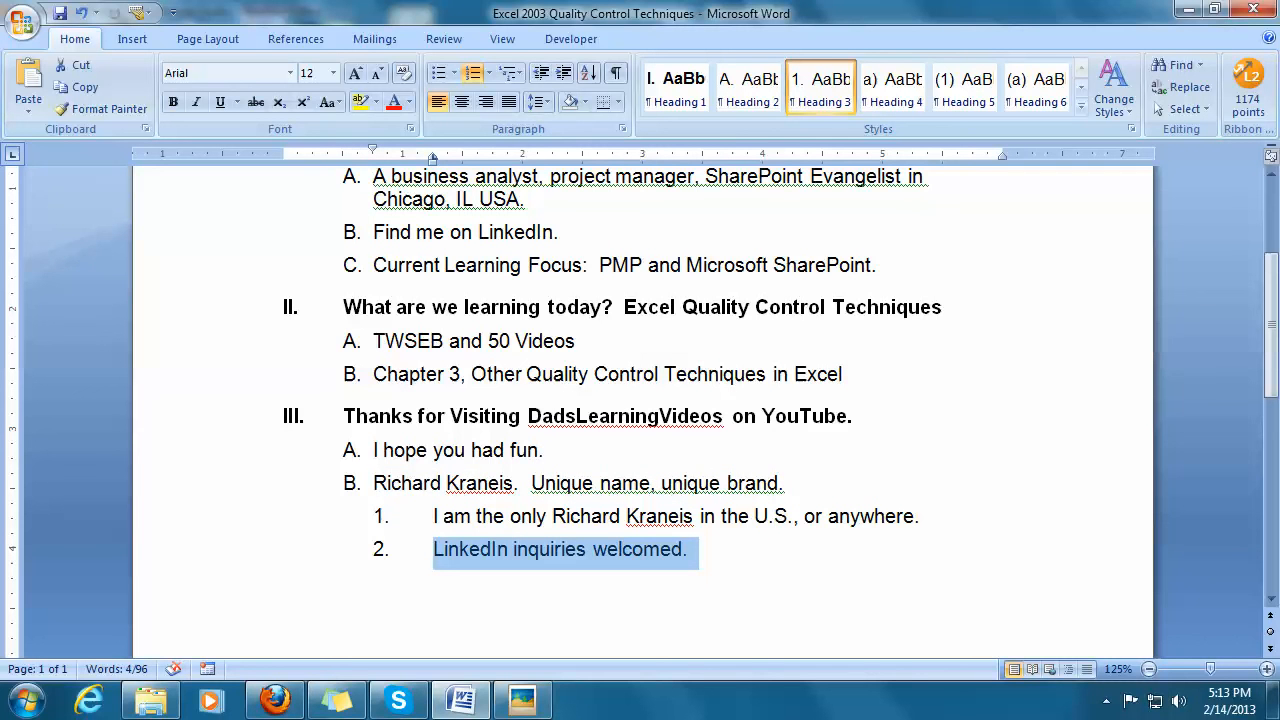